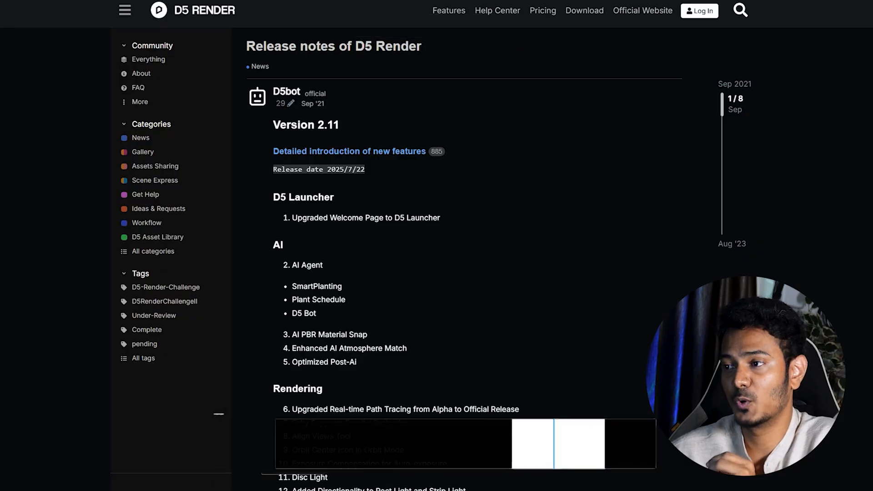
Ask the AI Agent 'what are the basic system requirements' and accept its offer to check your specs
{"action": "scroll", "scroll_direction": "down", "scroll_amount": 3}
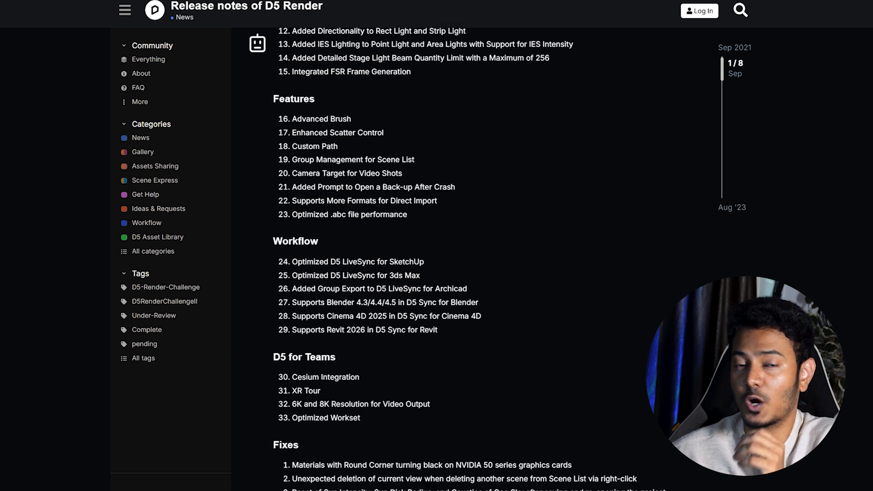
{"action": "scroll", "scroll_direction": "down", "scroll_amount": 3}
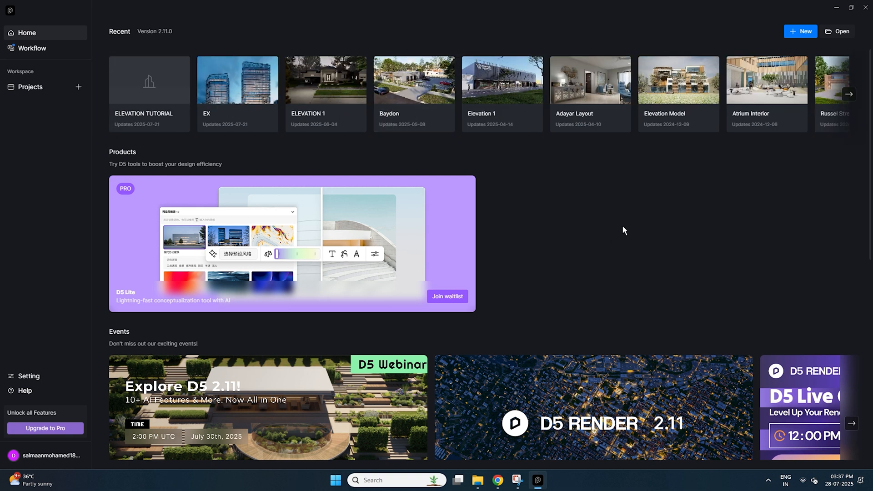
{"action": "scroll", "scroll_direction": "down", "scroll_amount": 3}
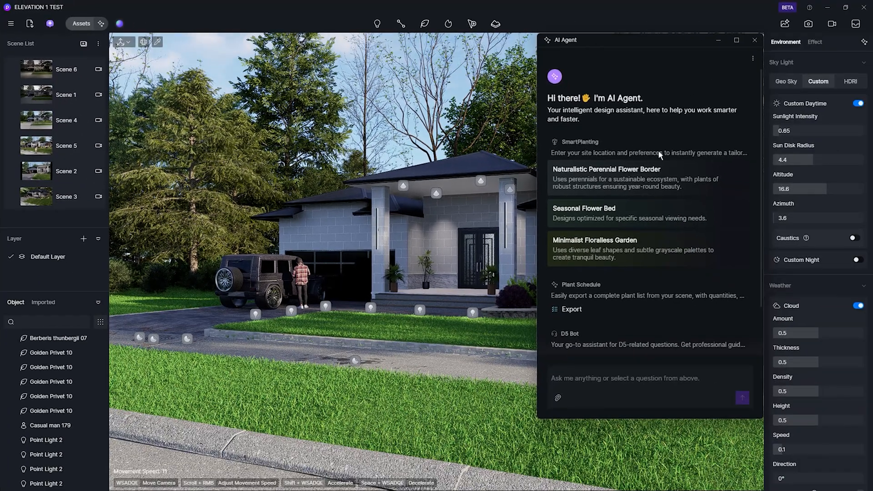
{"action": "mouse_move", "coordinate": [668, 210]}
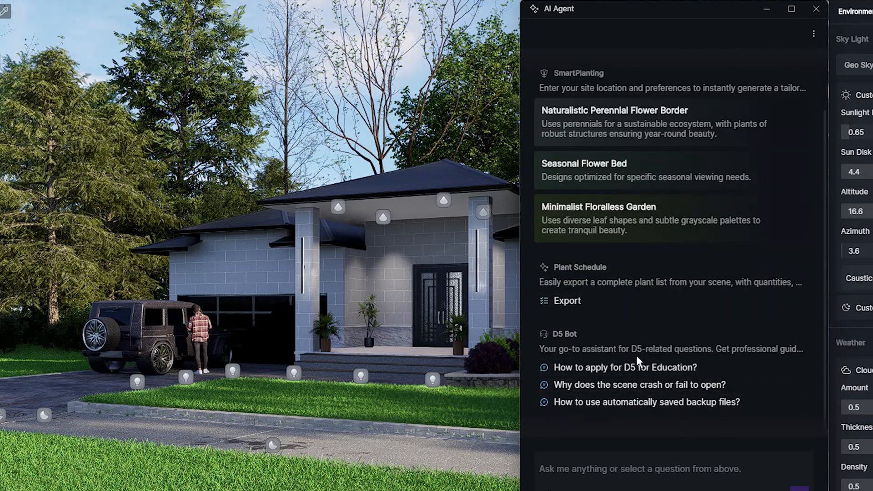
{"action": "left_click", "coordinate": [623, 469]}
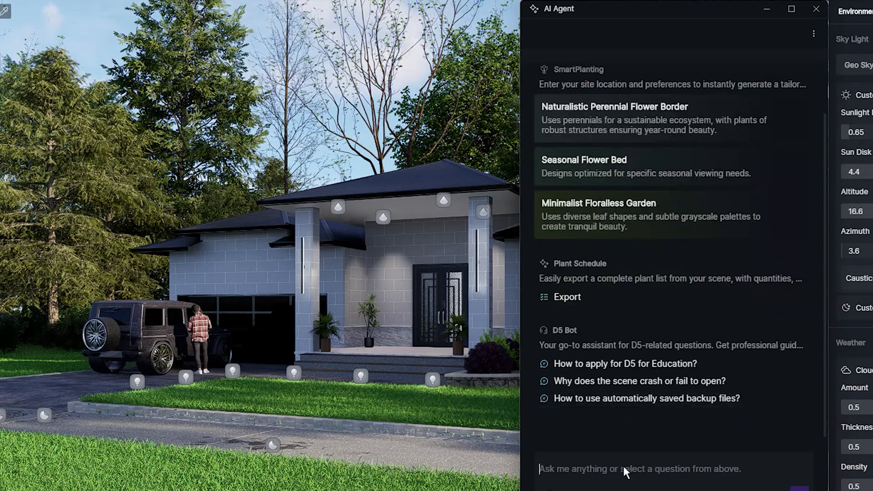
{"action": "type", "text": "what are"}
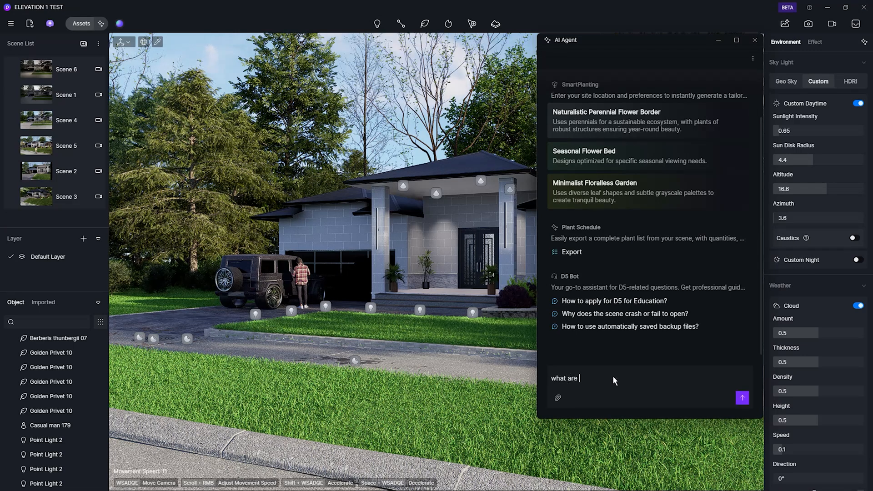
{"action": "type", "text": "the basic system requirements of D5 ?"}
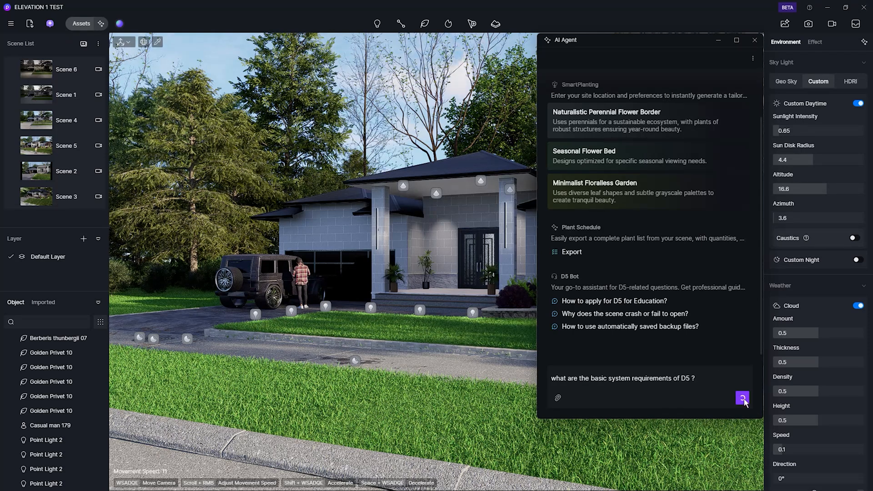
{"action": "left_click", "coordinate": [742, 396]}
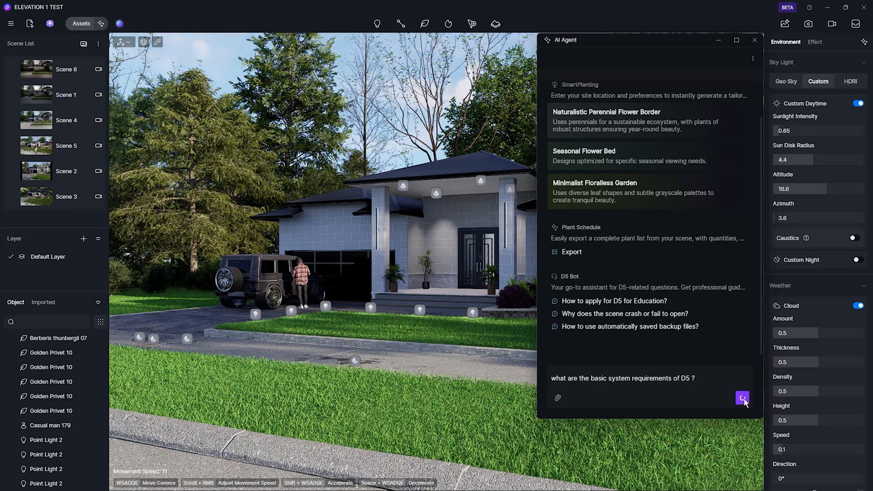
{"action": "left_click", "coordinate": [742, 398]}
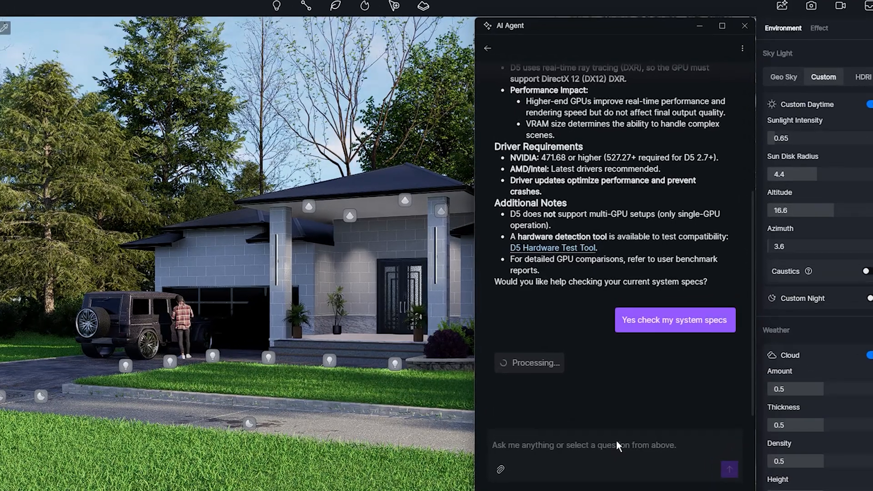
{"action": "left_click", "coordinate": [674, 320]}
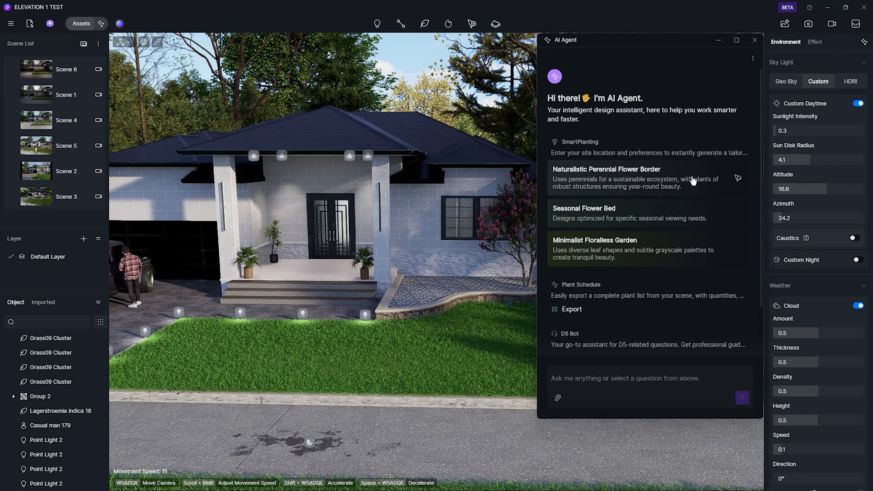
{"action": "mouse_move", "coordinate": [612, 196]}
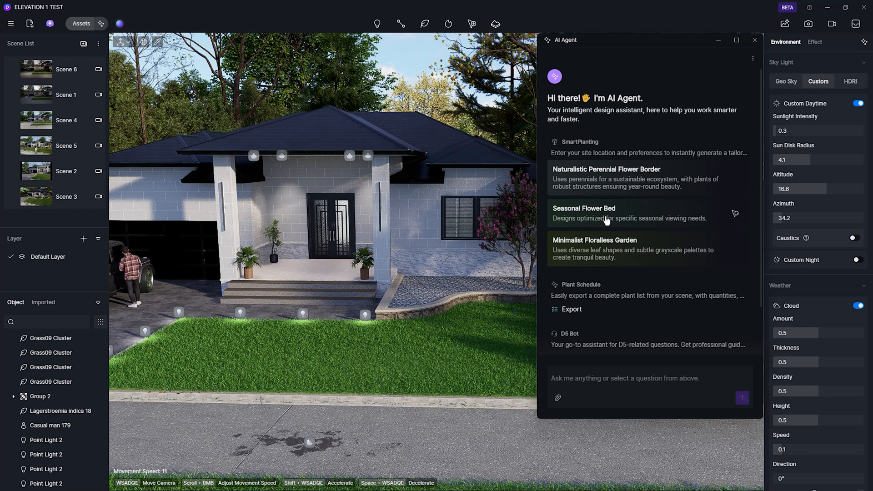
Send the SmartPlanting perennial flower-bed prompt with location US and a white and yellow palette
{"action": "left_click", "coordinate": [607, 178]}
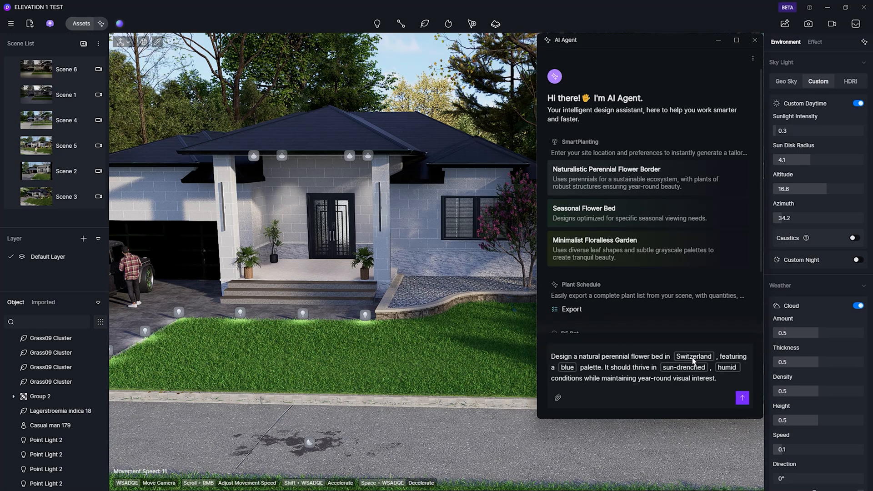
{"action": "left_click", "coordinate": [692, 356]}
{"action": "type", "text": "US"}
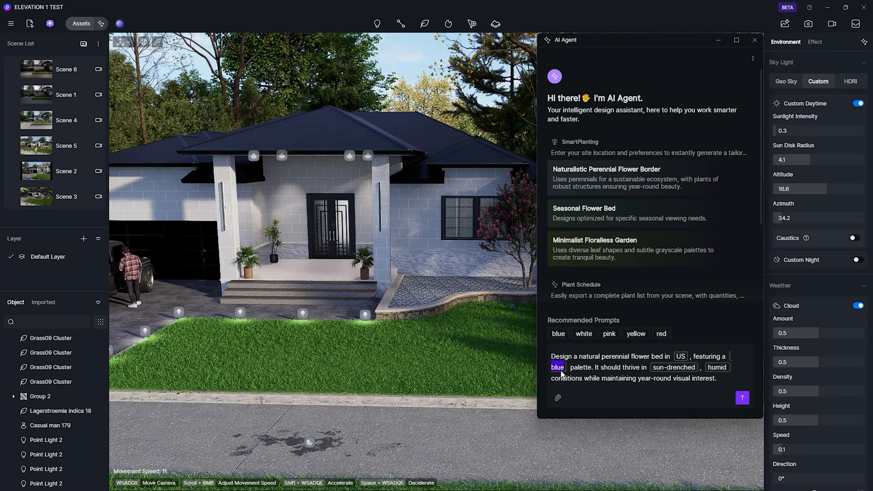
{"action": "left_click", "coordinate": [583, 333]}
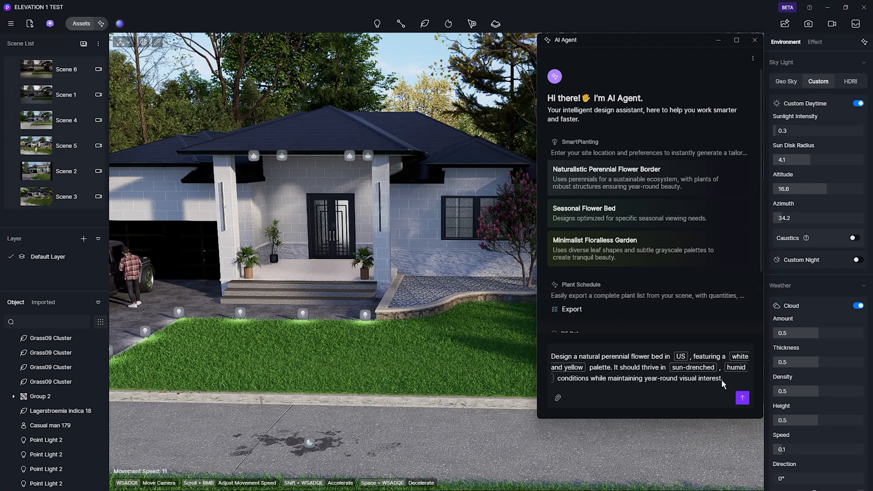
{"action": "left_click", "coordinate": [742, 398]}
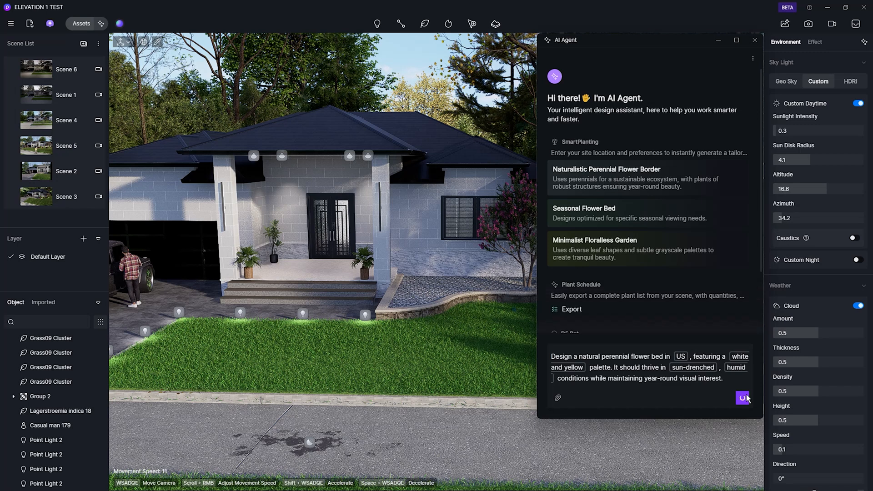
{"action": "left_click", "coordinate": [742, 397]}
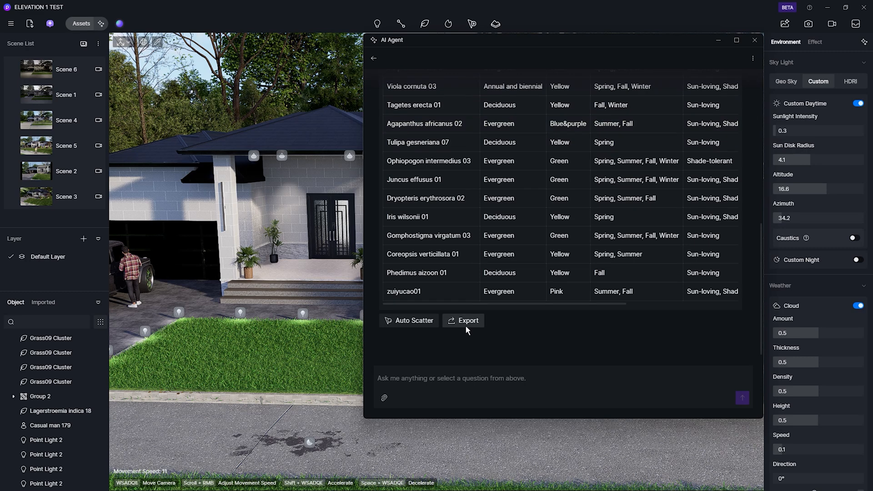
Export the generated plant table and start Auto Scatter
{"action": "left_click", "coordinate": [463, 320]}
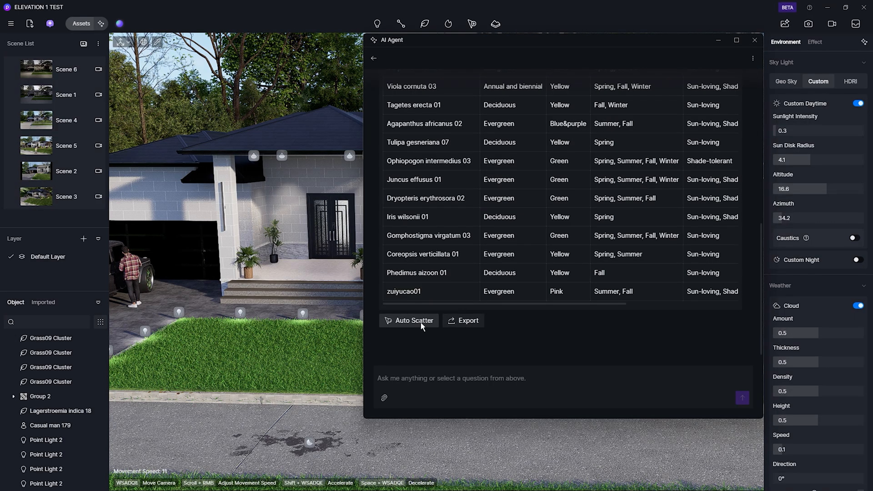
{"action": "left_click", "coordinate": [409, 320]}
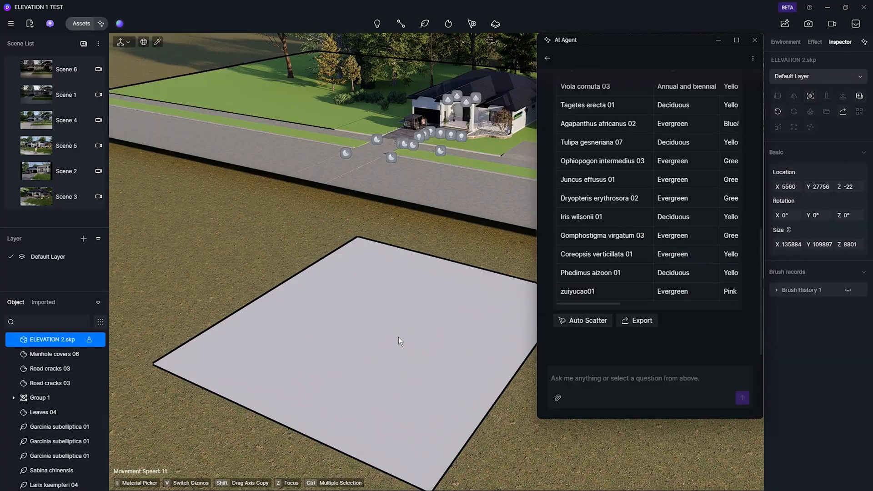
Auto-scatter the recommended flowering perennial mix onto the square ground plot
{"action": "left_click", "coordinate": [582, 320]}
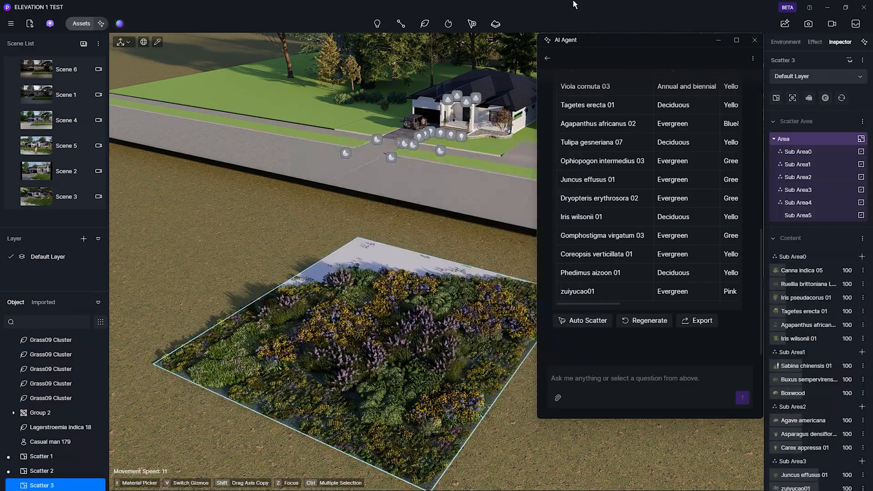
{"action": "left_click", "coordinate": [754, 39]}
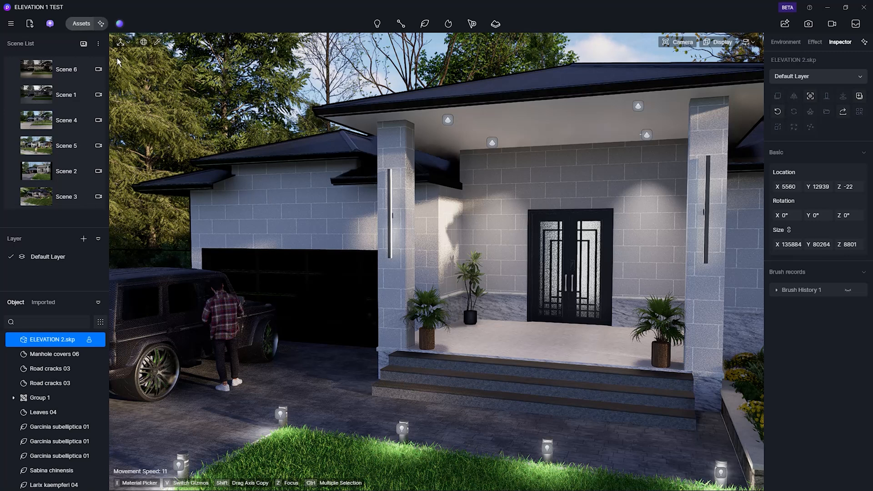
Launch AI Material Snap from the Material tab of the Assets library
{"action": "left_click", "coordinate": [81, 23]}
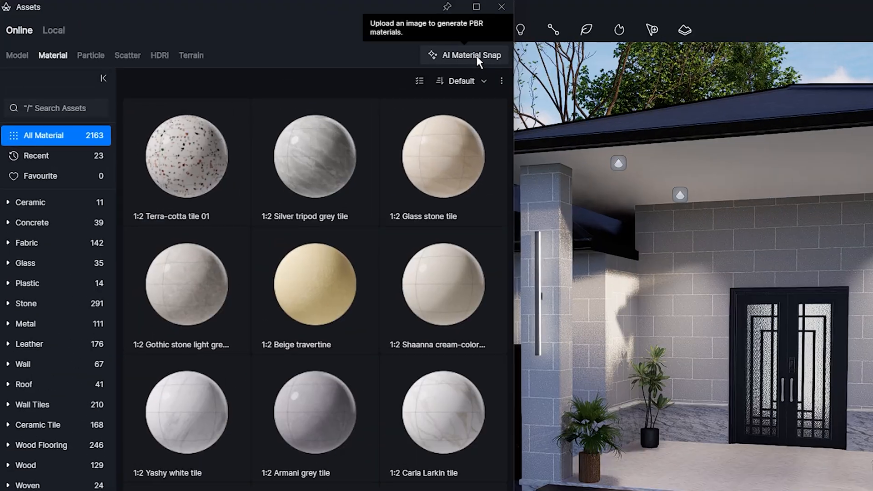
{"action": "left_click", "coordinate": [464, 55]}
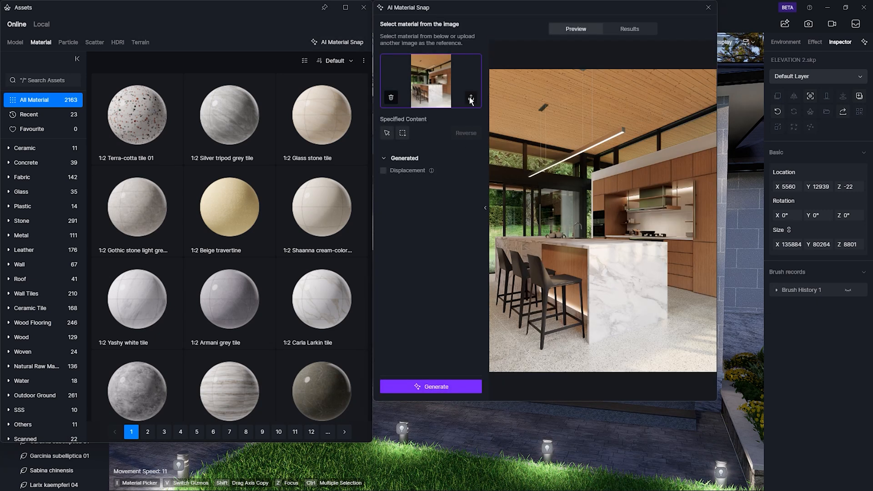
Upload the house photo, point-select its brick wall, and generate a grey brick material
{"action": "left_click", "coordinate": [470, 97]}
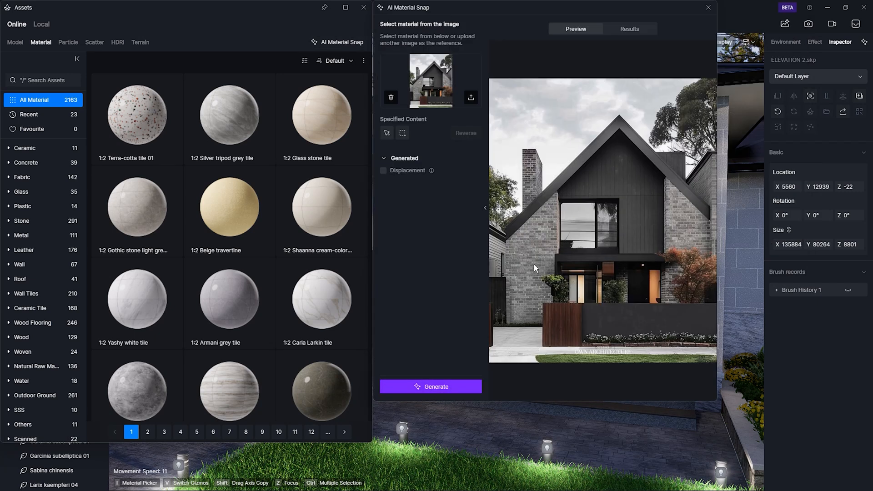
{"action": "left_click", "coordinate": [429, 387]}
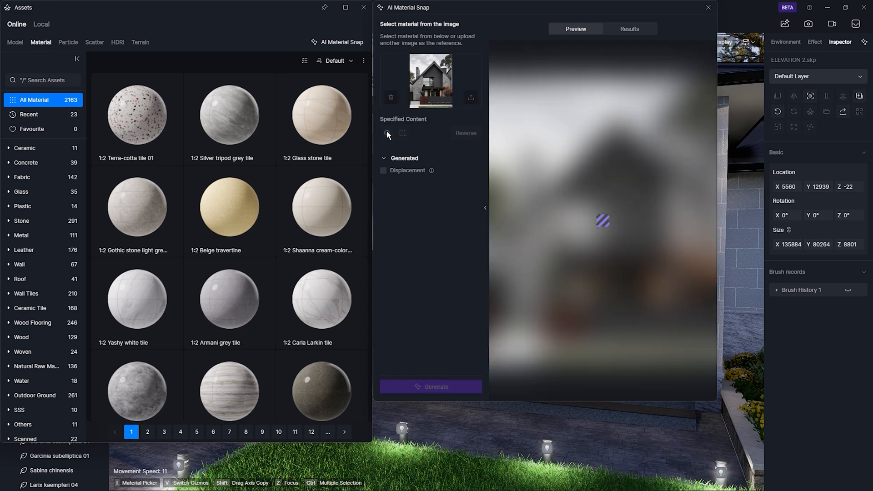
{"action": "left_click", "coordinate": [387, 132]}
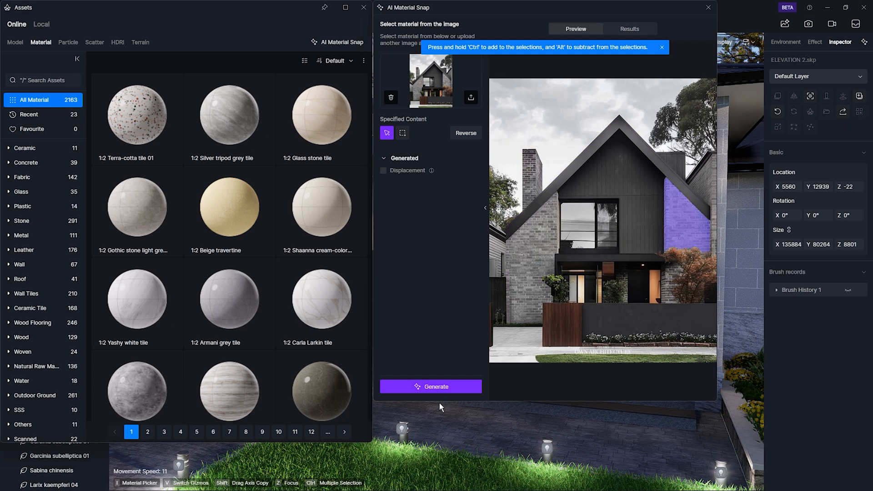
{"action": "mouse_move", "coordinate": [440, 387]}
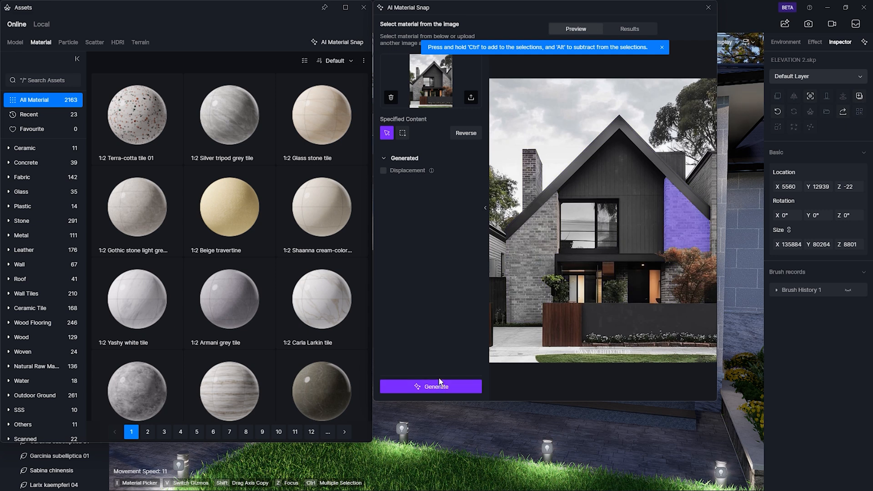
{"action": "left_click", "coordinate": [429, 386]}
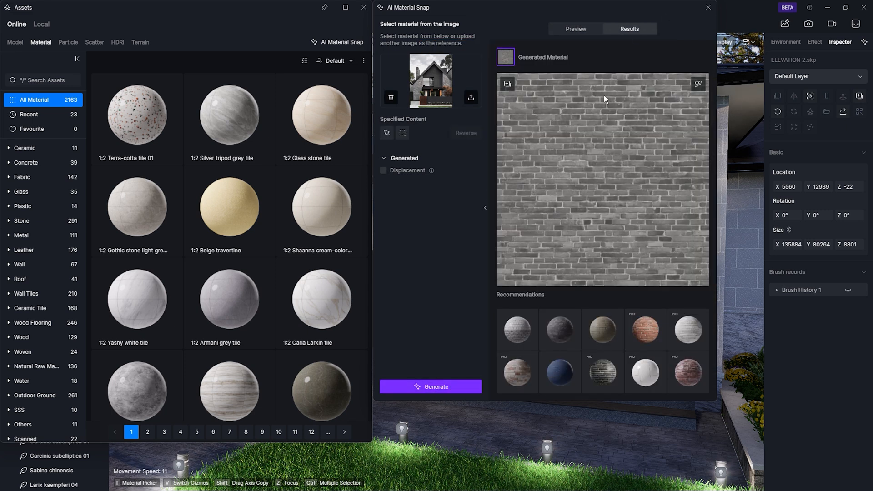
{"action": "mouse_move", "coordinate": [697, 85]}
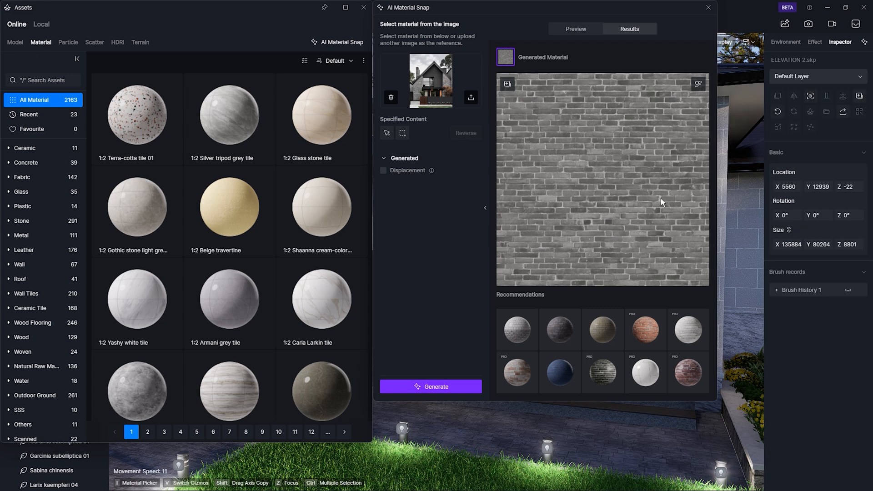
{"action": "mouse_move", "coordinate": [575, 342]}
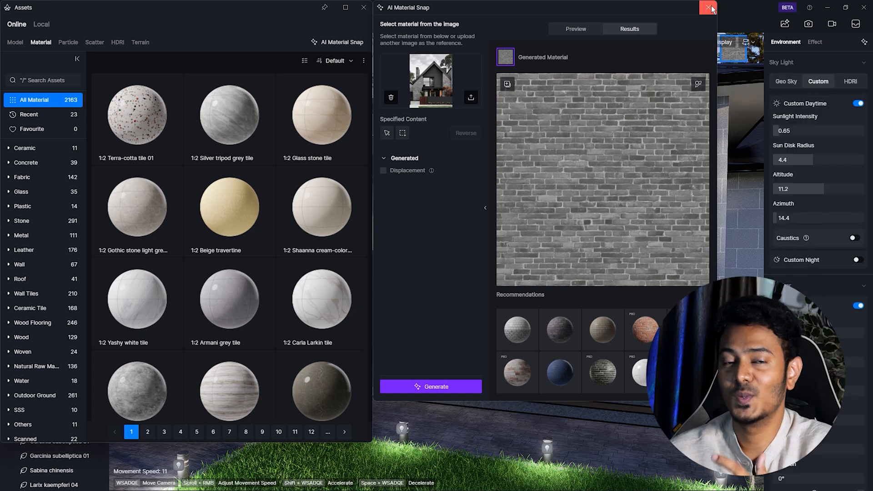
Close AI Material Snap and adjust the grey brick's UV mapping on the walls
{"action": "left_click", "coordinate": [711, 7]}
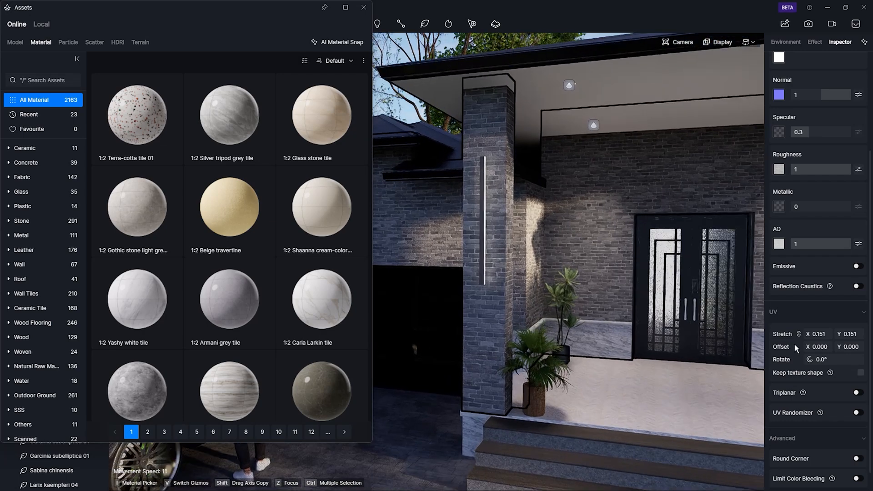
{"action": "left_click", "coordinate": [364, 7]}
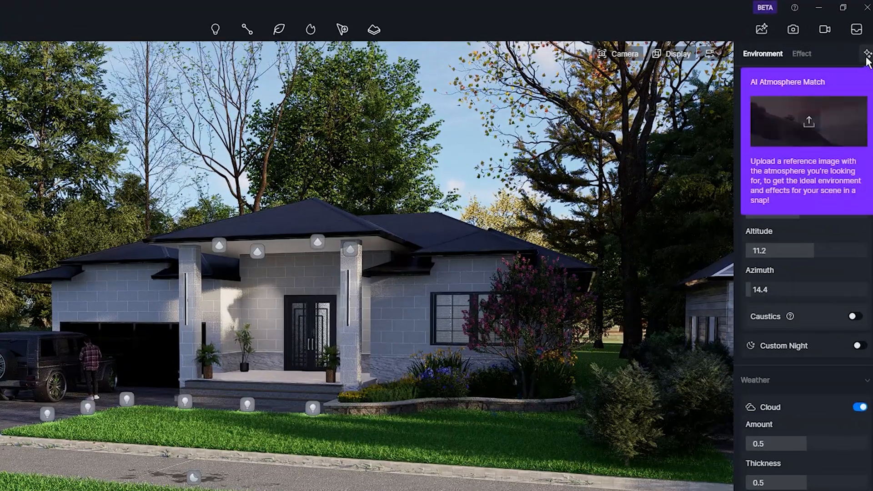
Snap the current view in AI Atmosphere Match and choose the city sunset sample as reference
{"action": "left_click", "coordinate": [866, 53]}
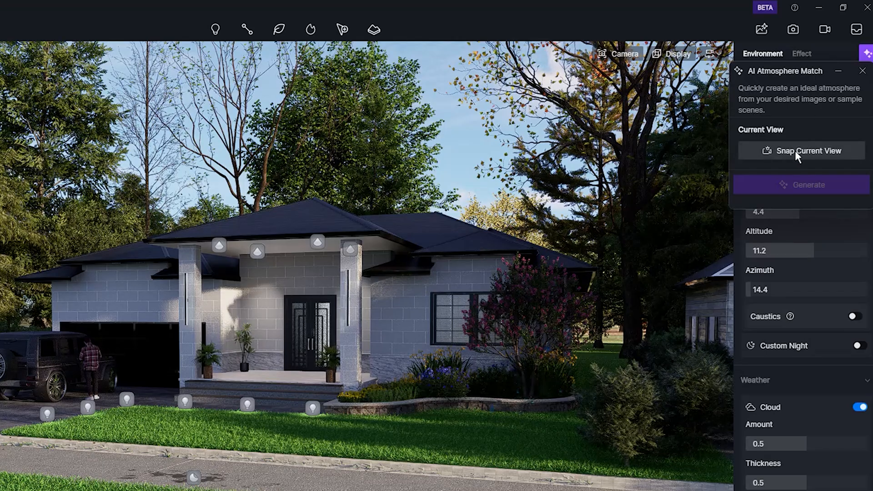
{"action": "left_click", "coordinate": [808, 150]}
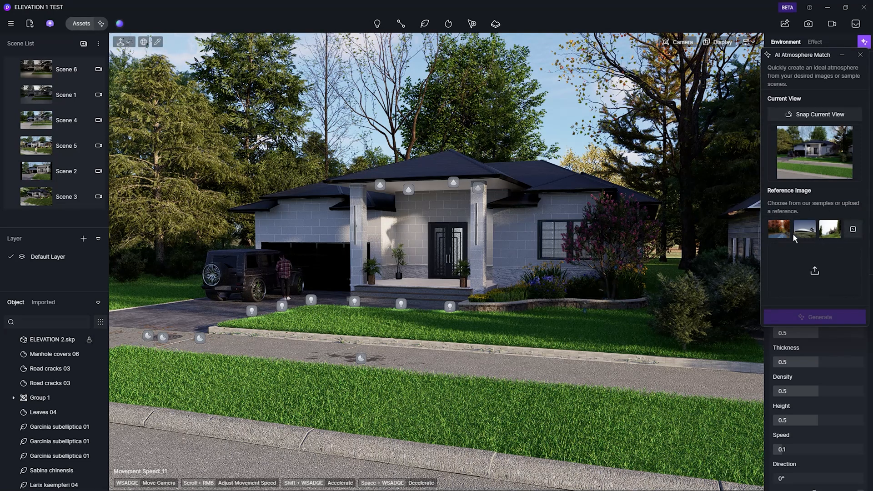
{"action": "left_click", "coordinate": [803, 229]}
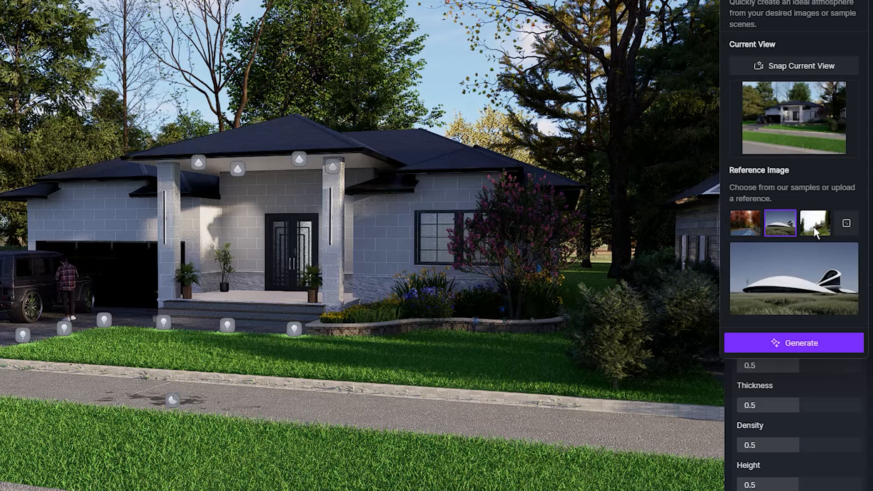
{"action": "left_click", "coordinate": [814, 223]}
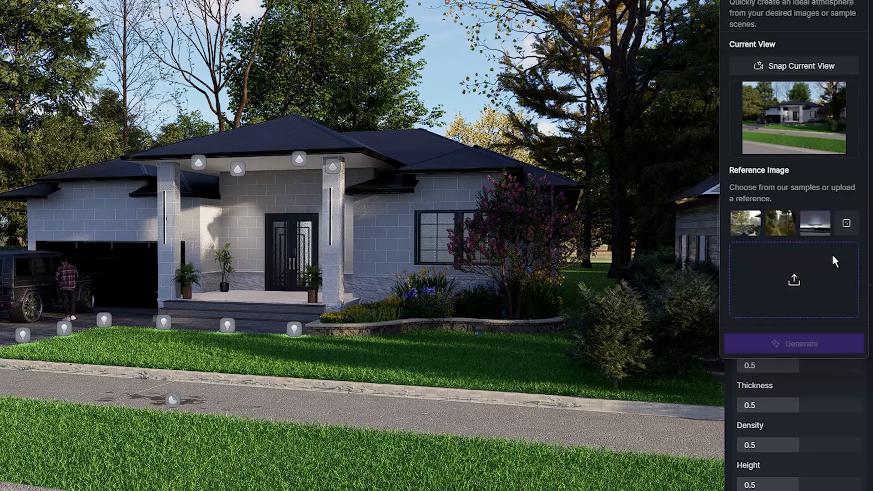
{"action": "left_click", "coordinate": [814, 223]}
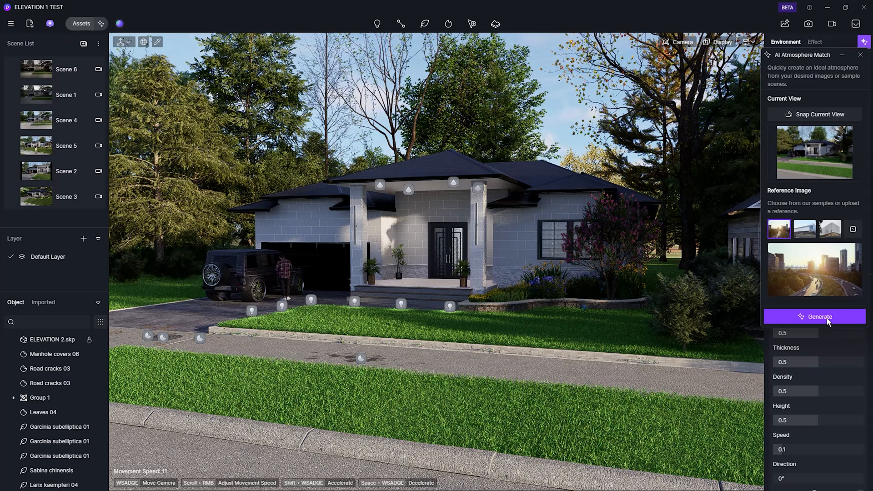
Generate the matched atmosphere, producing the dusky Scene 7 with a dim HDRI sky
{"action": "left_click", "coordinate": [813, 316]}
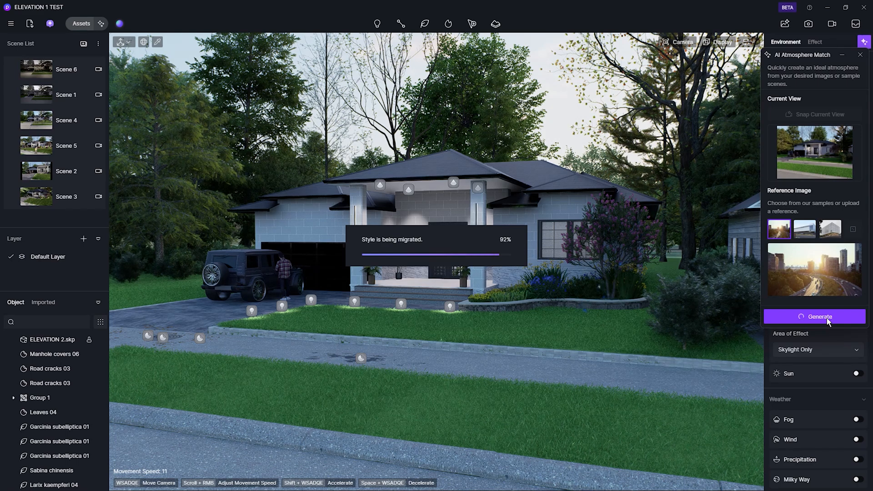
{"action": "left_click", "coordinate": [813, 316]}
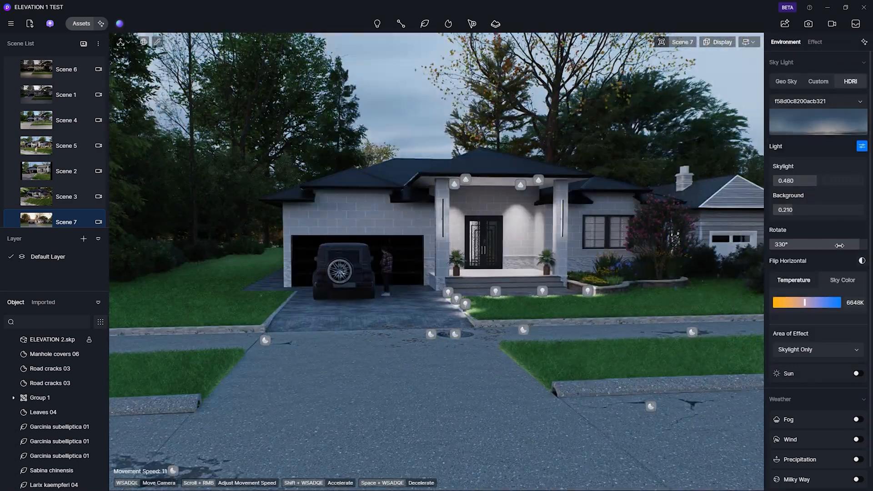
{"action": "left_click", "coordinate": [808, 23]}
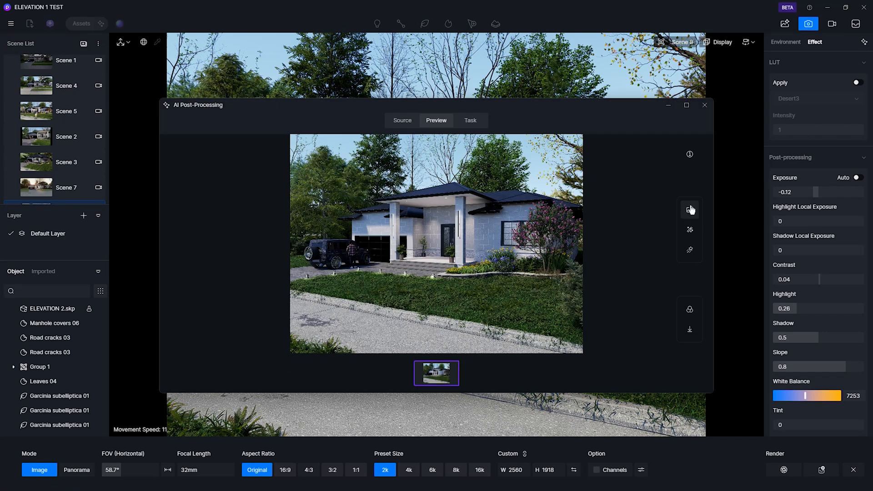
Run AI Enhancer at texture strength 0.5, compare before and after, then open Inpainting
{"action": "left_click", "coordinate": [689, 210]}
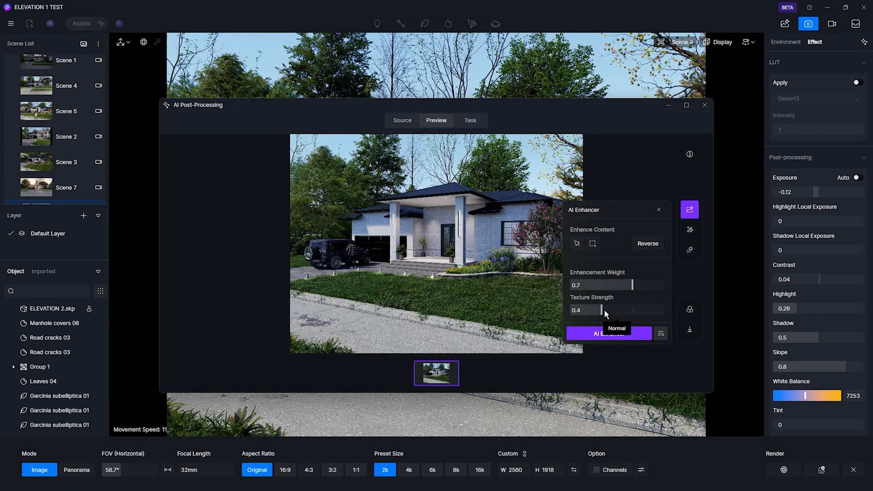
{"action": "left_click_drag", "start_coordinate": [630, 285], "coordinate": [600, 284]}
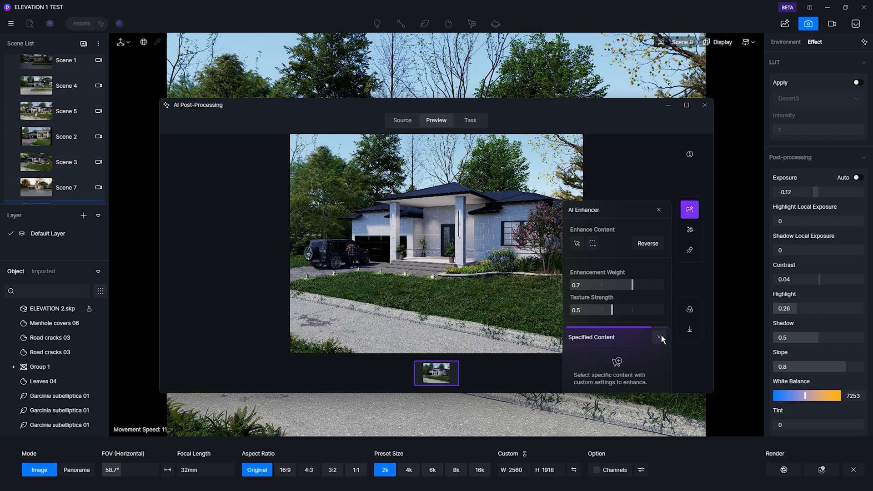
{"action": "left_click", "coordinate": [686, 106]}
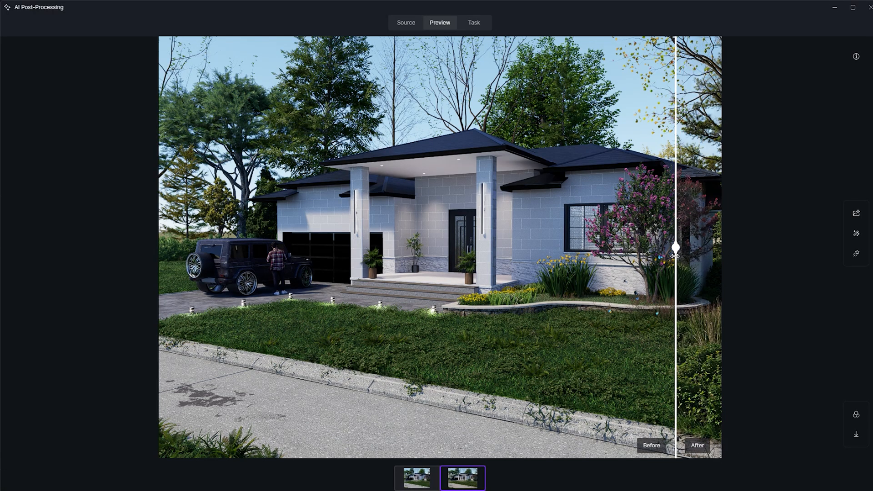
{"action": "left_click_drag", "start_coordinate": [675, 251], "coordinate": [371, 247]}
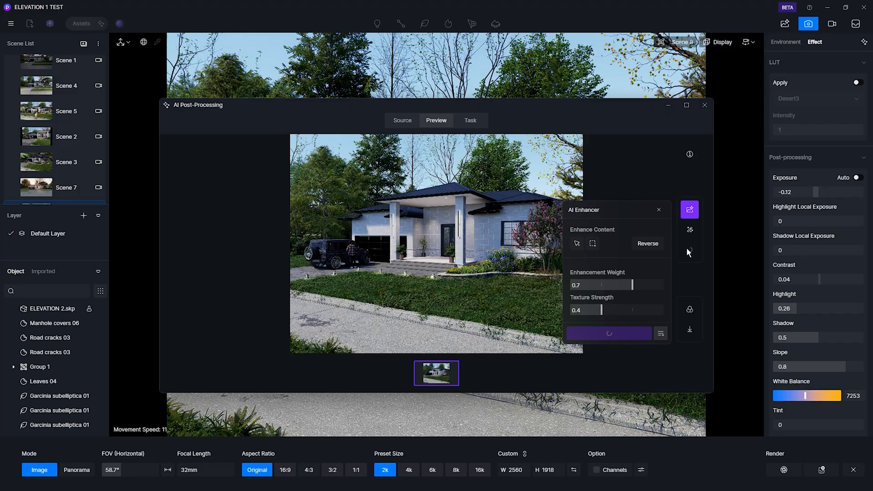
{"action": "left_click", "coordinate": [689, 249]}
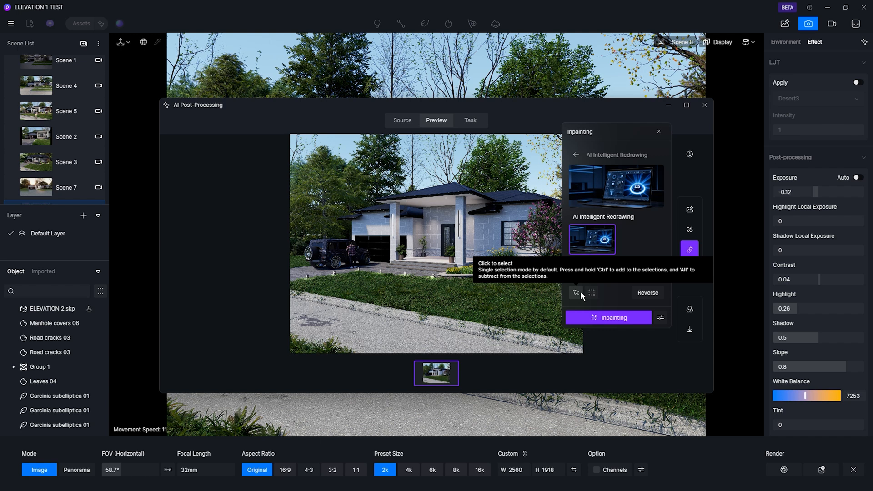
Browse the Stylized and Realistic AI Style Transfer presets and run a style transfer
{"action": "left_click", "coordinate": [607, 317]}
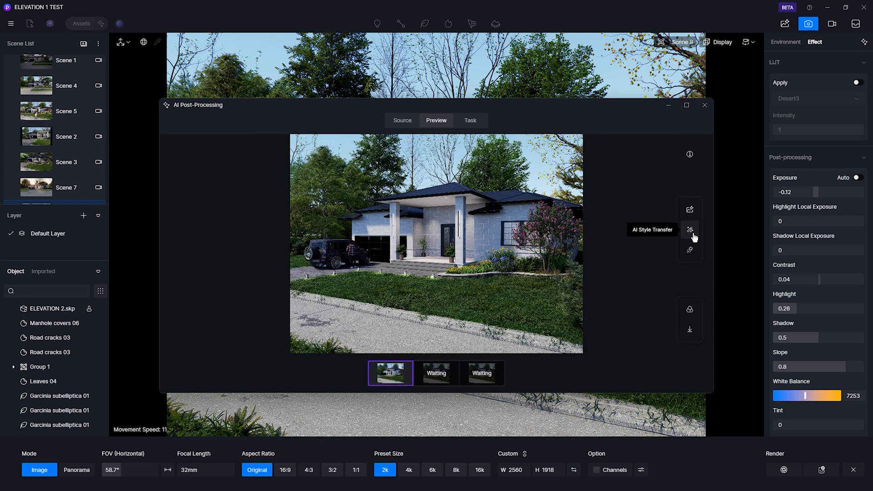
{"action": "left_click", "coordinate": [689, 229]}
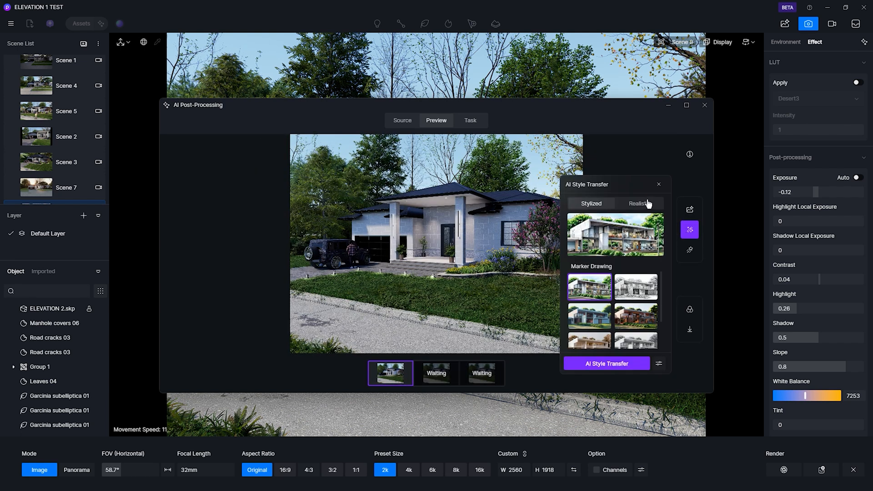
{"action": "mouse_move", "coordinate": [625, 201]}
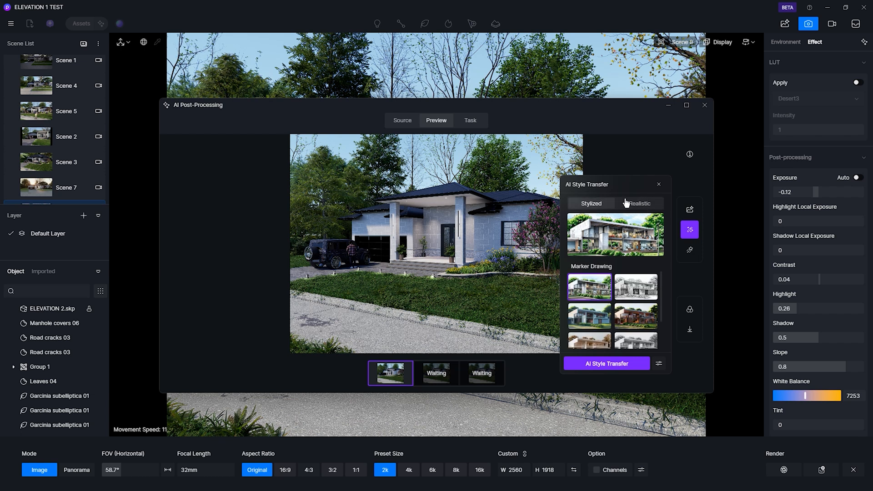
{"action": "left_click", "coordinate": [637, 203]}
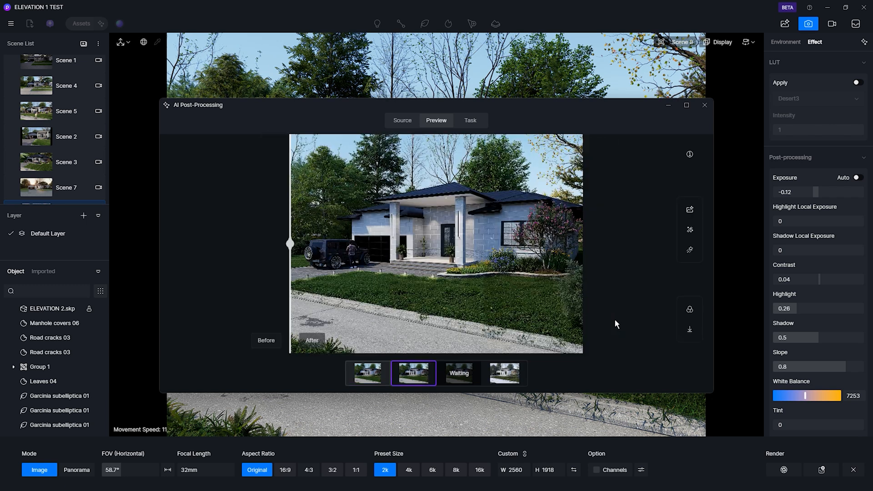
Maximize the preview and slide Before/After between the original, enhanced and snowy winter versions
{"action": "left_click", "coordinate": [686, 105]}
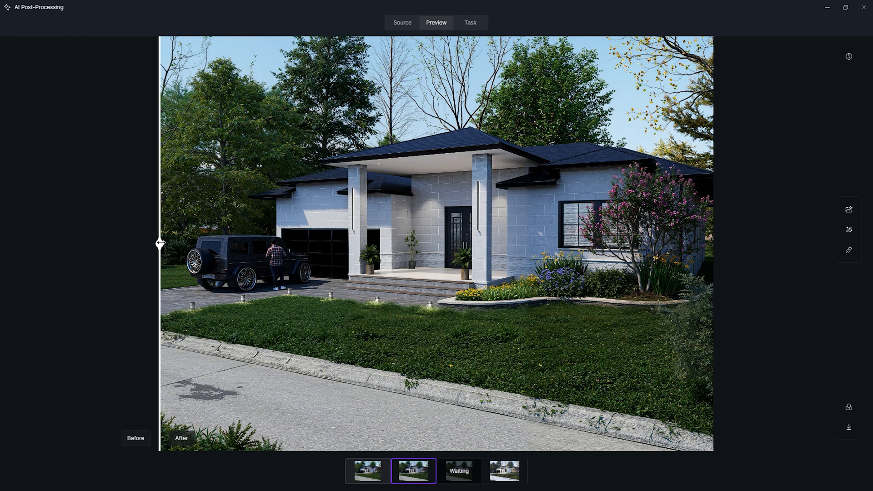
{"action": "left_click_drag", "start_coordinate": [161, 243], "coordinate": [714, 243]}
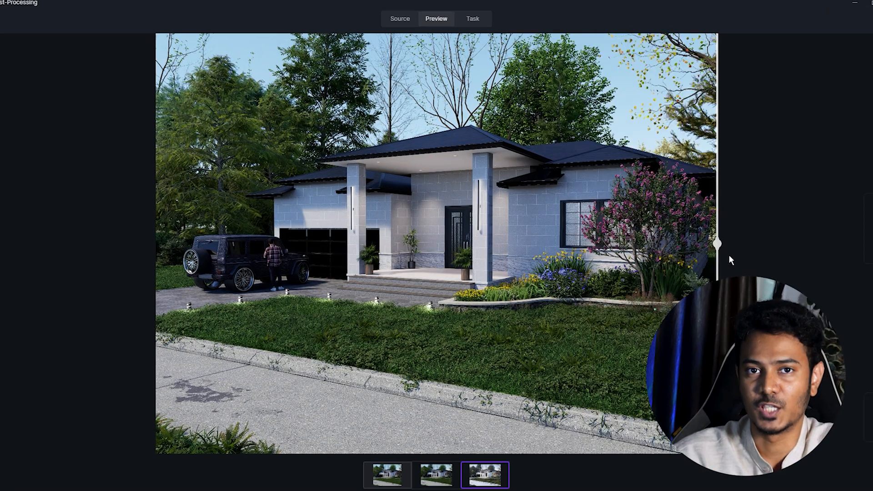
{"action": "left_click_drag", "start_coordinate": [716, 244], "coordinate": [467, 243]}
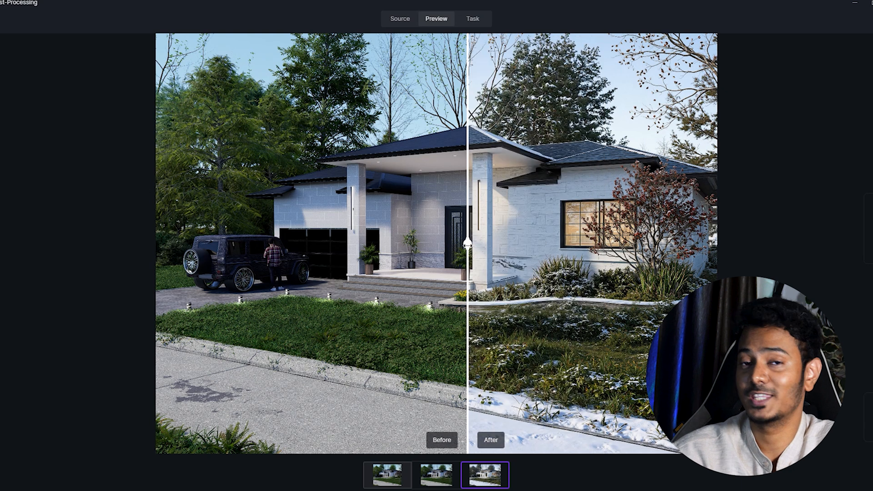
{"action": "left_click_drag", "start_coordinate": [466, 241], "coordinate": [156, 241]}
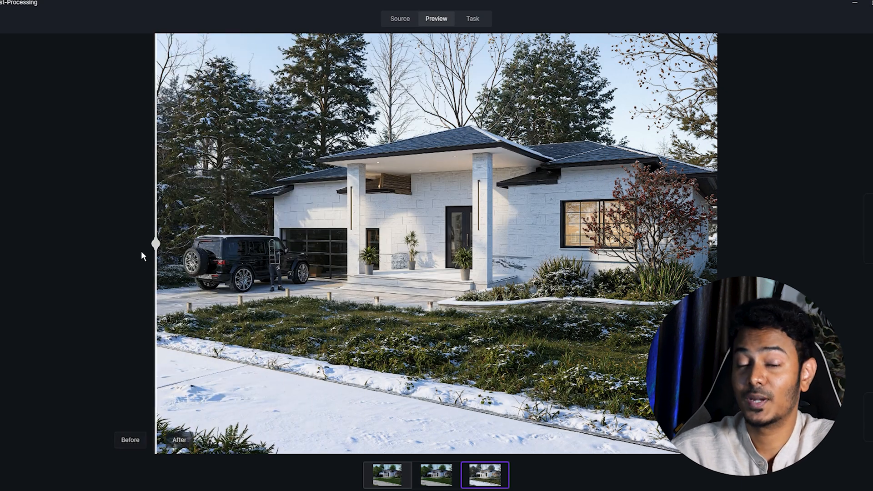
{"action": "left_click_drag", "start_coordinate": [157, 243], "coordinate": [220, 243]}
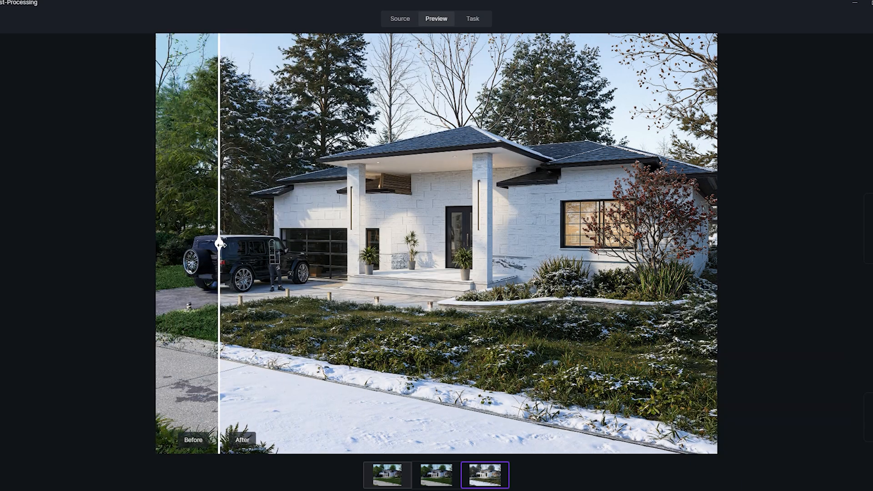
{"action": "left_click_drag", "start_coordinate": [220, 244], "coordinate": [490, 243]}
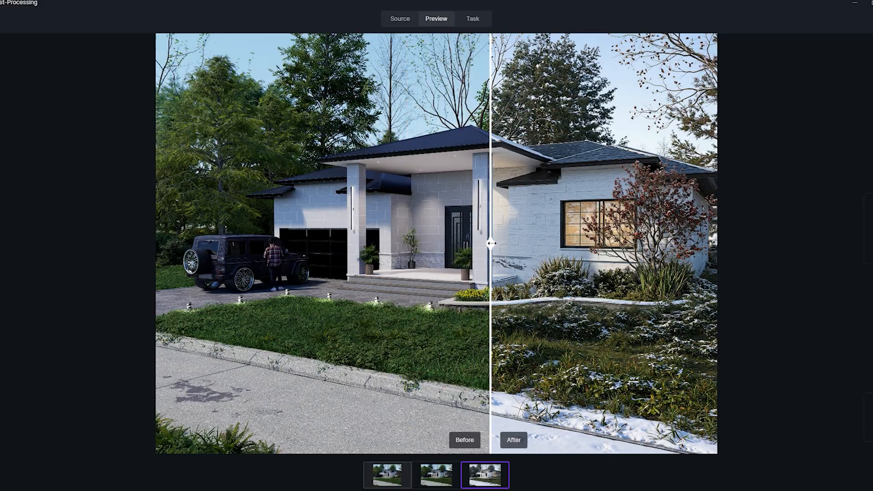
{"action": "left_click", "coordinate": [461, 483]}
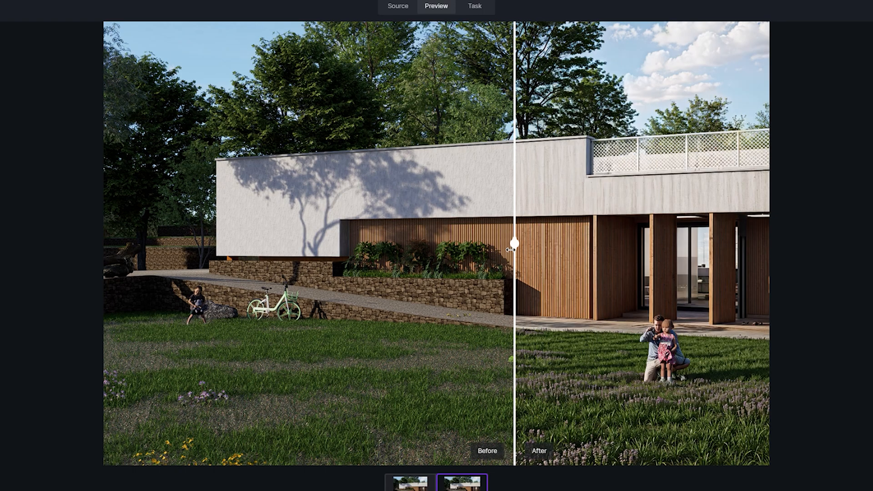
Slide the Before/After divider across the modern house exterior and the bedroom interior
{"action": "left_click_drag", "start_coordinate": [512, 243], "coordinate": [103, 243]}
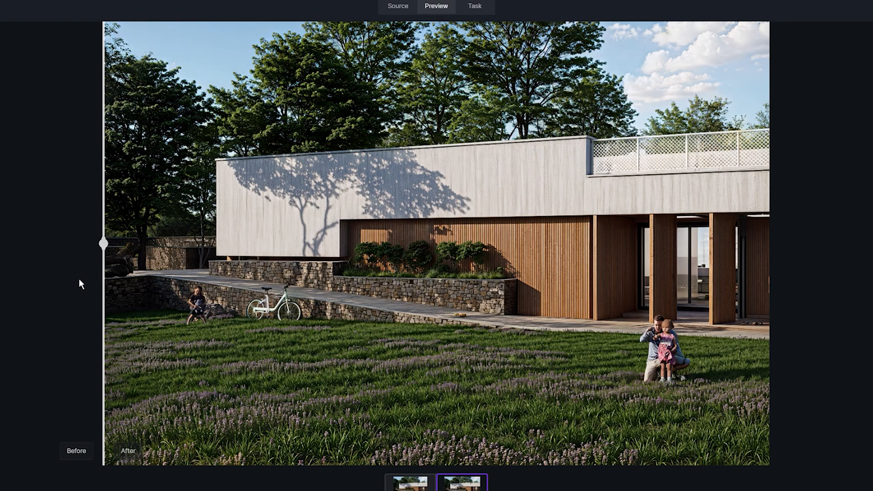
{"action": "left_click_drag", "start_coordinate": [103, 244], "coordinate": [450, 243]}
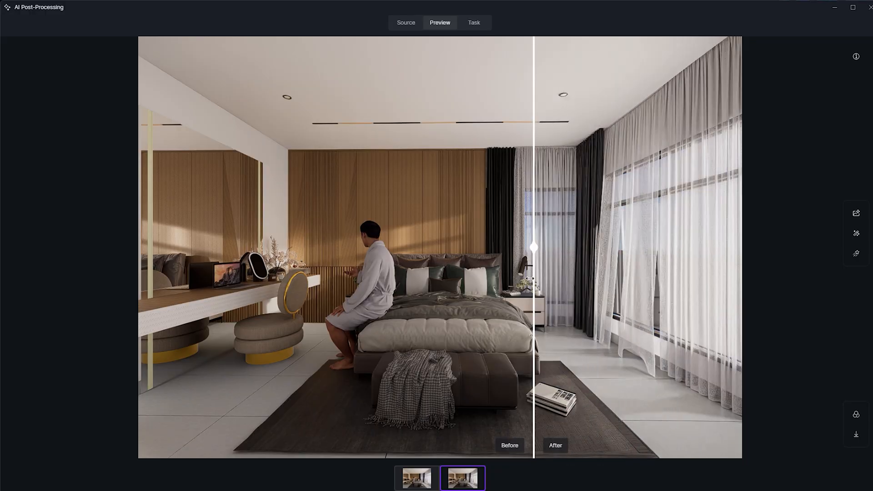
{"action": "left_click_drag", "start_coordinate": [531, 247], "coordinate": [139, 247]}
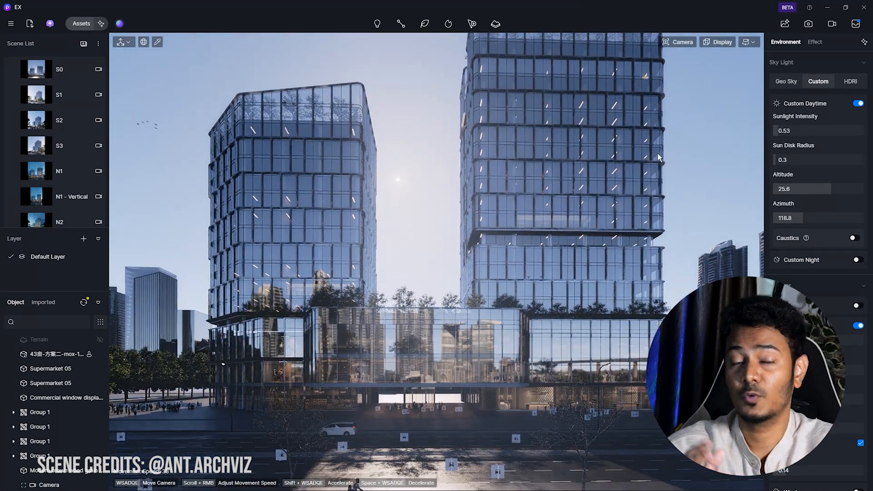
Switch camera navigation to Fly mode and adjust the flying speed
{"action": "left_click", "coordinate": [748, 41]}
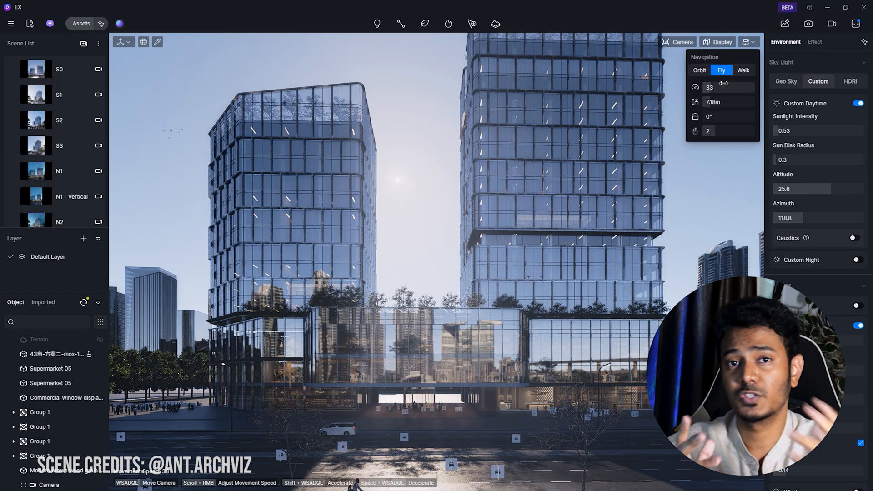
{"action": "left_click_drag", "start_coordinate": [723, 84], "coordinate": [735, 84]}
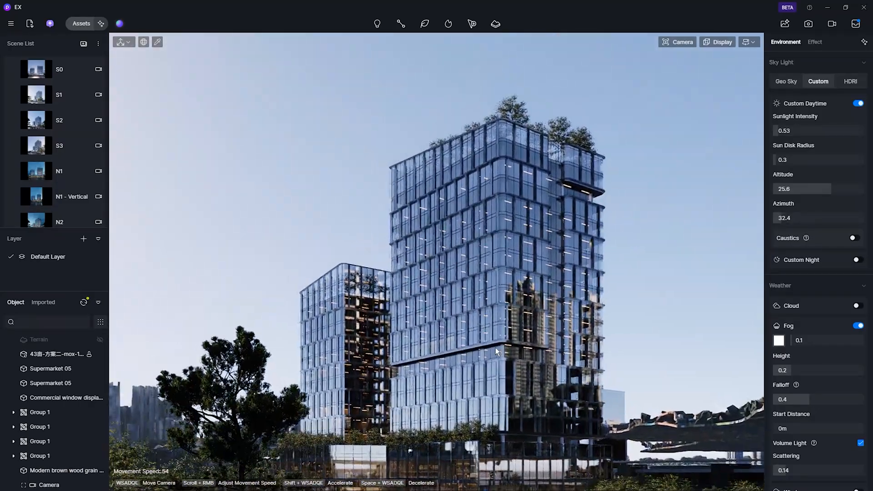
{"action": "left_click", "coordinate": [850, 82]}
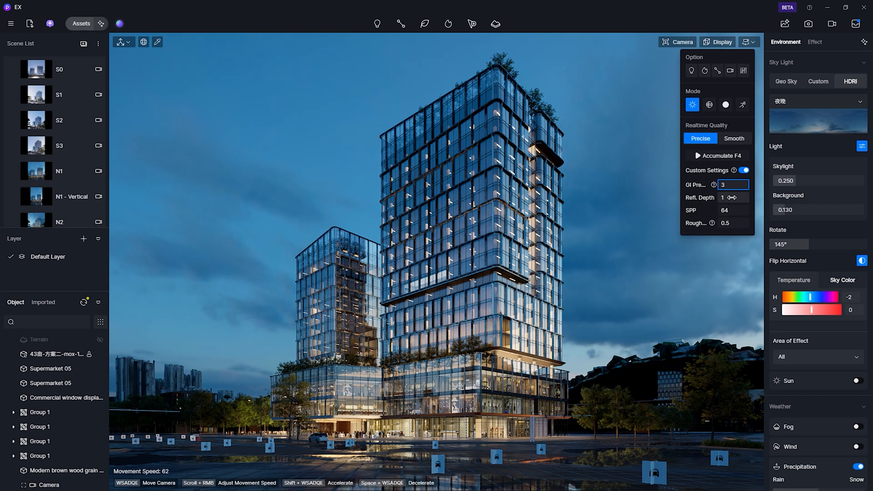
Try two-point perspective, set the camera to parallel projection, and move the sun
{"action": "left_click", "coordinate": [733, 196]}
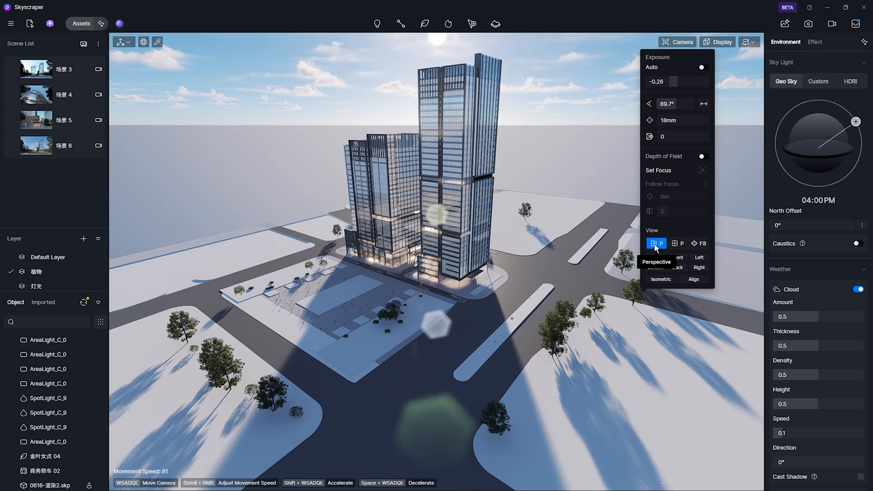
{"action": "left_click", "coordinate": [700, 243]}
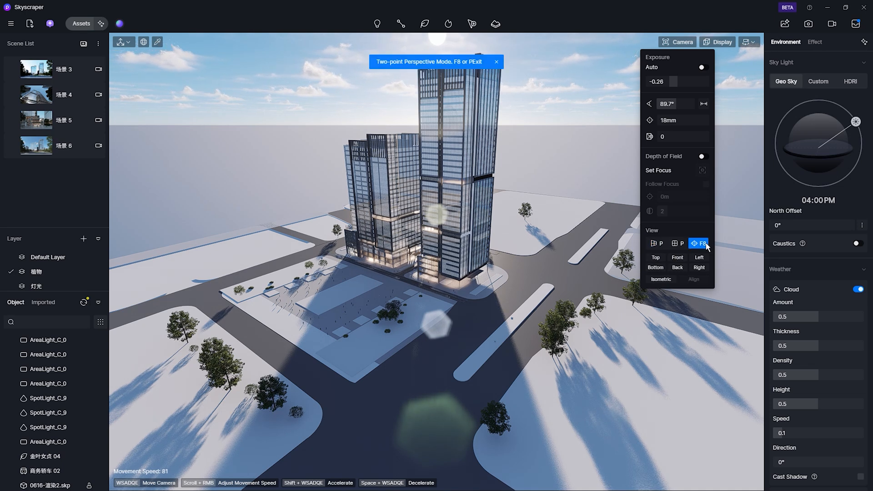
{"action": "left_click", "coordinate": [657, 243]}
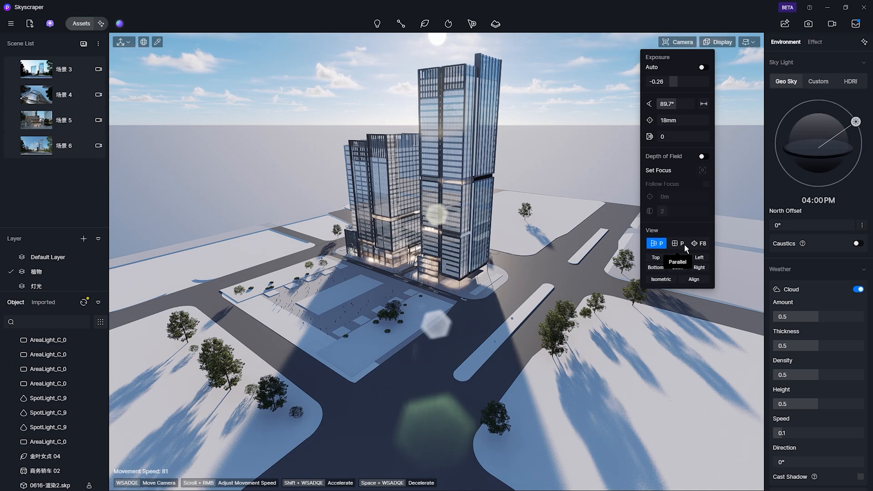
{"action": "left_click", "coordinate": [678, 243]}
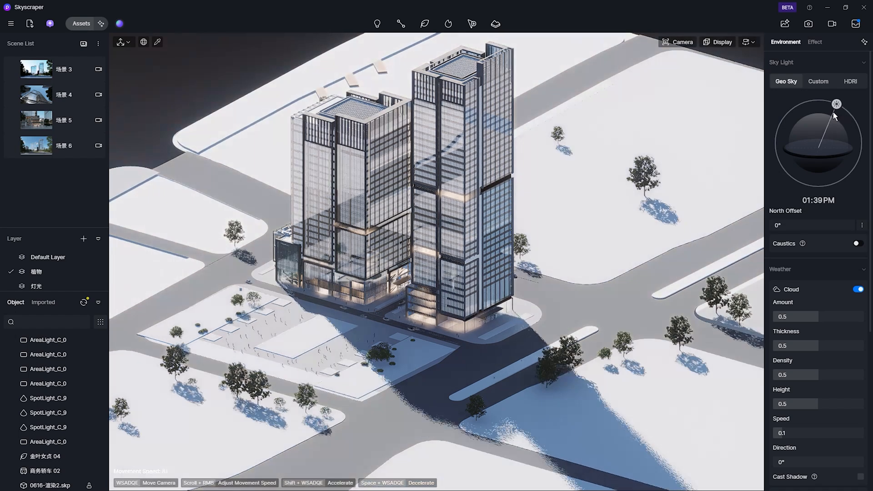
{"action": "left_click_drag", "start_coordinate": [836, 104], "coordinate": [802, 103]}
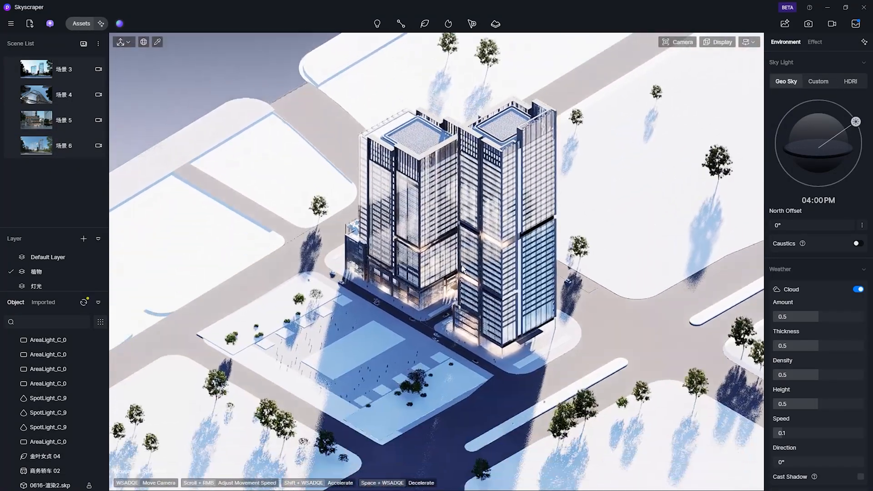
{"action": "left_click", "coordinate": [748, 42]}
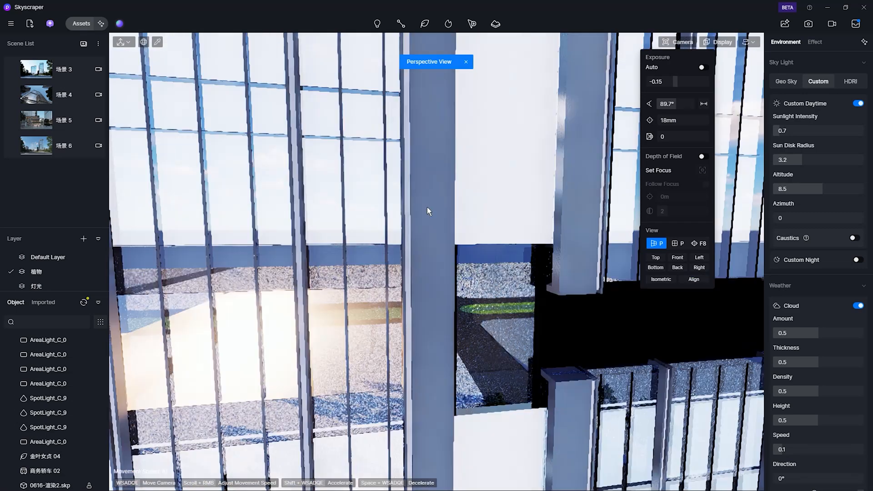
Set the camera View back to Perspective (P)
{"action": "left_click", "coordinate": [692, 279]}
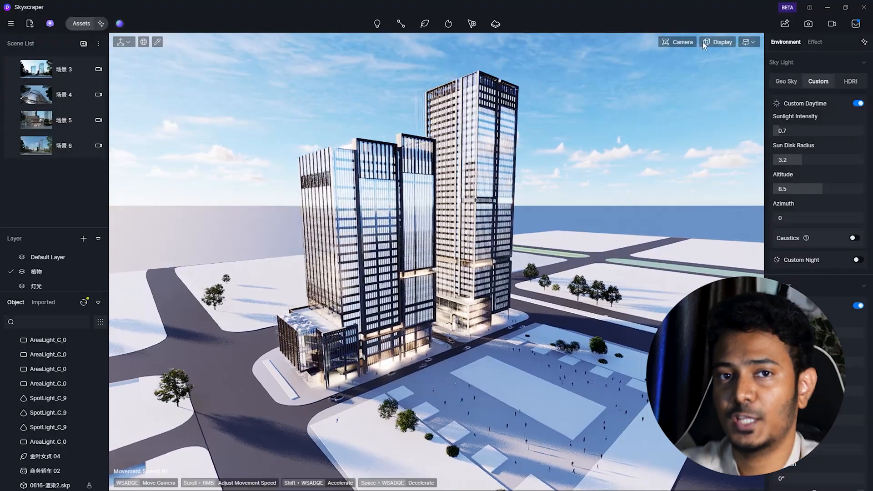
Switch to orbit navigation and rotate the view around the towers
{"action": "left_click", "coordinate": [755, 42]}
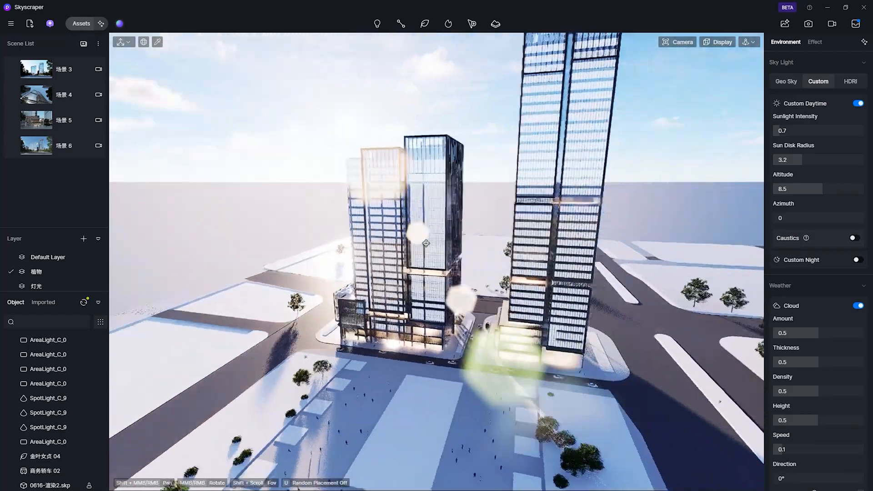
{"action": "left_click_drag", "start_coordinate": [426, 244], "coordinate": [501, 283]}
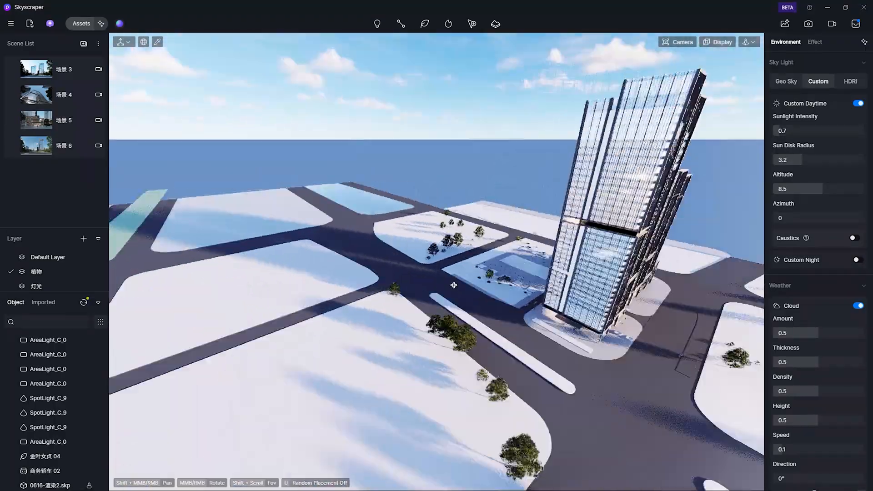
{"action": "left_click", "coordinate": [813, 42]}
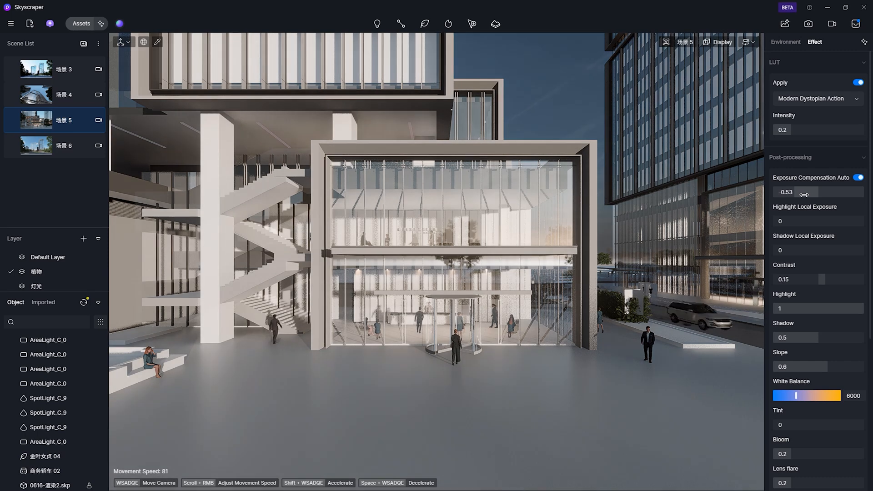
Select 场景 5, then 场景 4, in the Scene List
{"action": "left_click", "coordinate": [64, 95]}
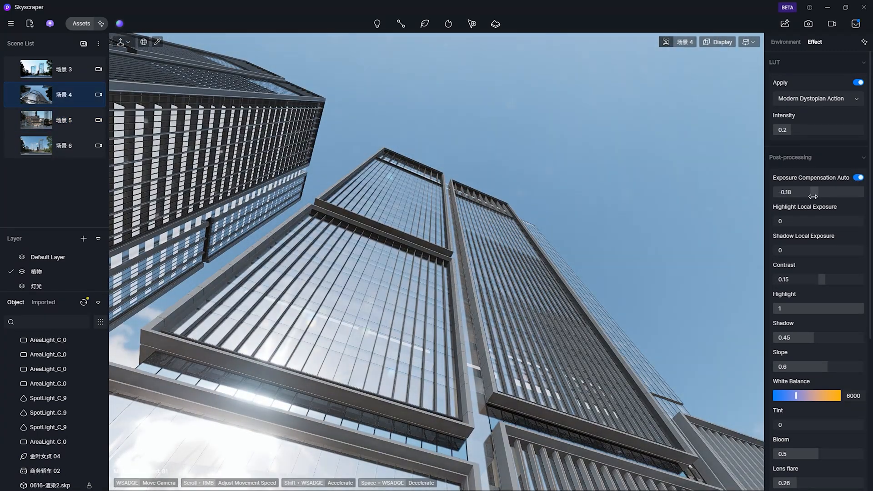
{"action": "left_click", "coordinate": [64, 69]}
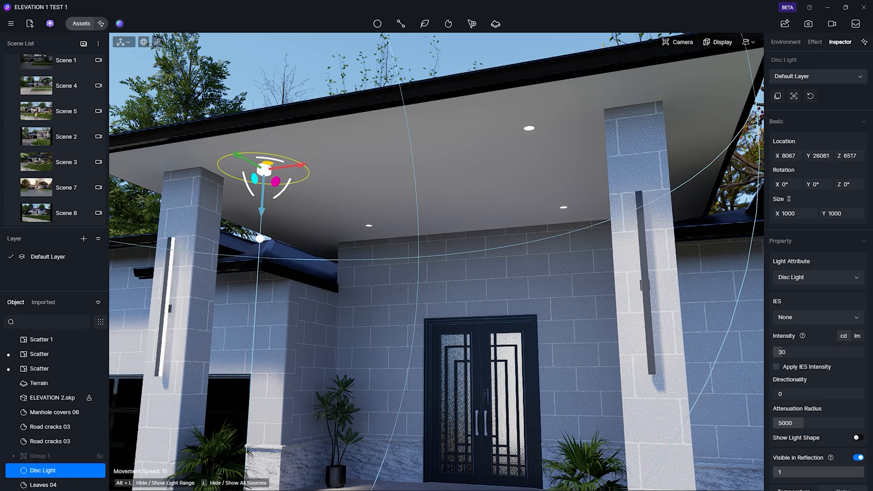
Arrange Group 3 disc lights under the porch, toggle Groups 3 and 1, set type Disc Light
{"action": "left_click_drag", "start_coordinate": [262, 168], "coordinate": [369, 227]}
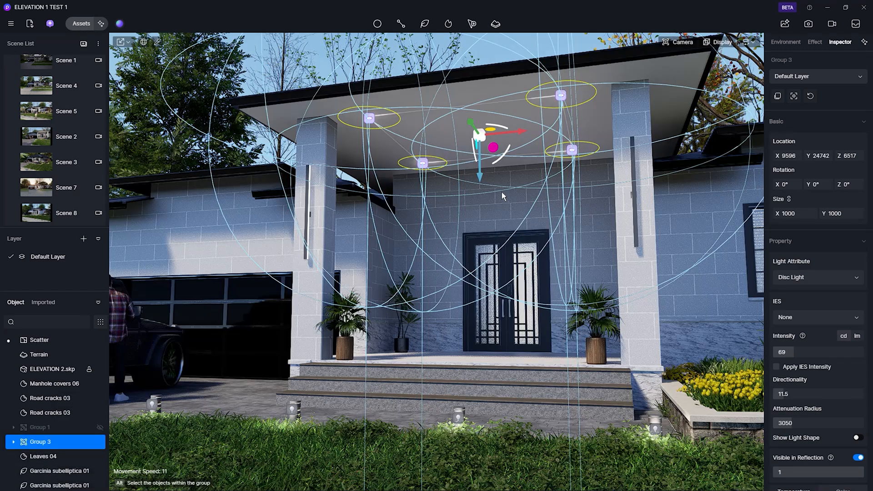
{"action": "left_click_drag", "start_coordinate": [480, 176], "coordinate": [482, 179]}
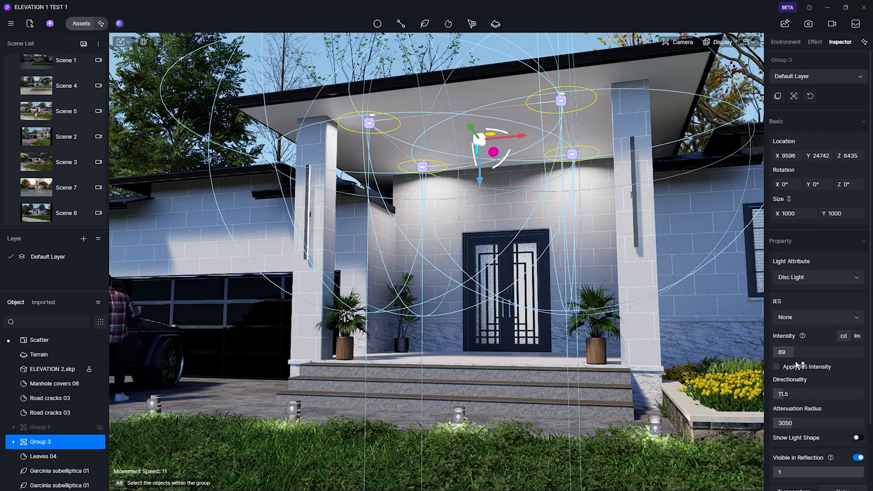
{"action": "left_click_drag", "start_coordinate": [790, 351], "coordinate": [776, 352]}
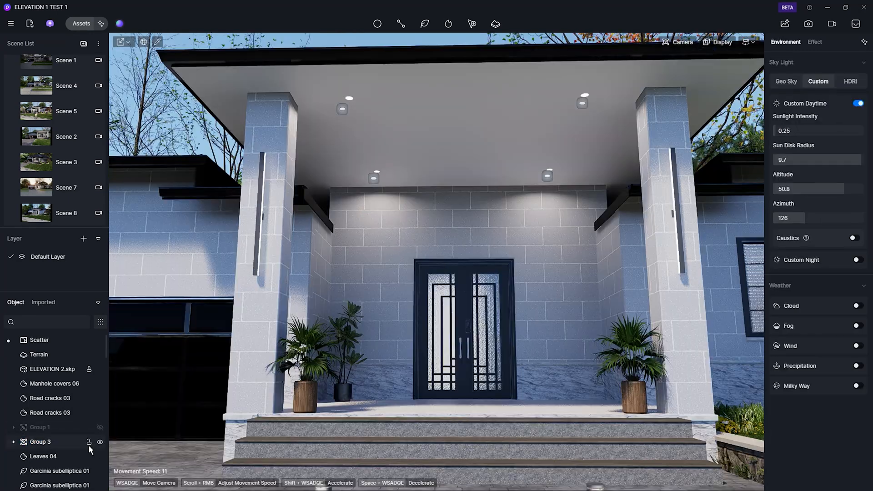
{"action": "left_click", "coordinate": [100, 429]}
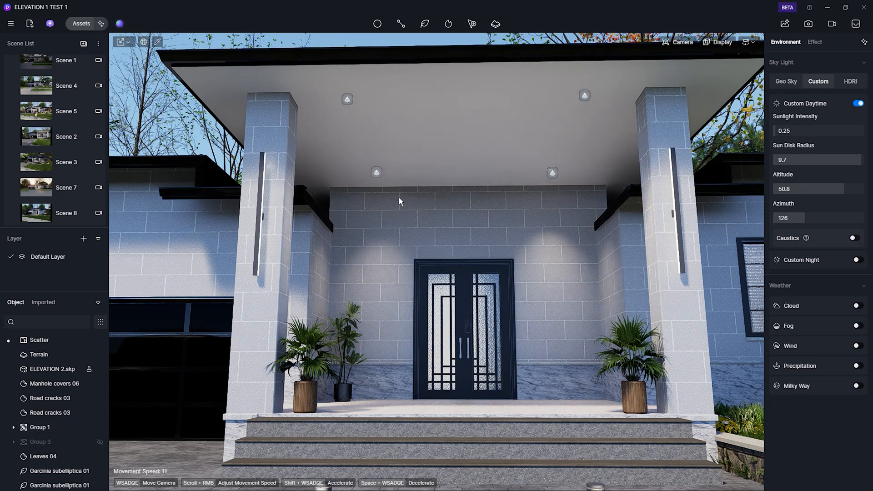
{"action": "left_click", "coordinate": [100, 442]}
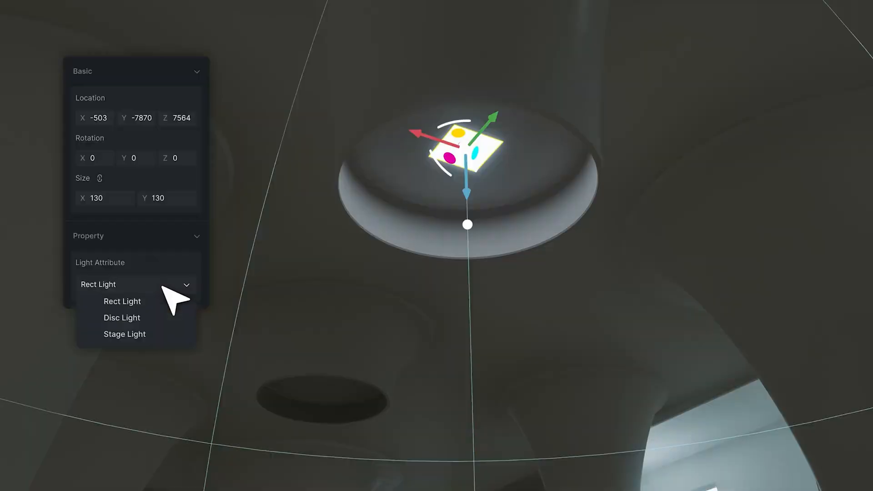
{"action": "left_click", "coordinate": [121, 317]}
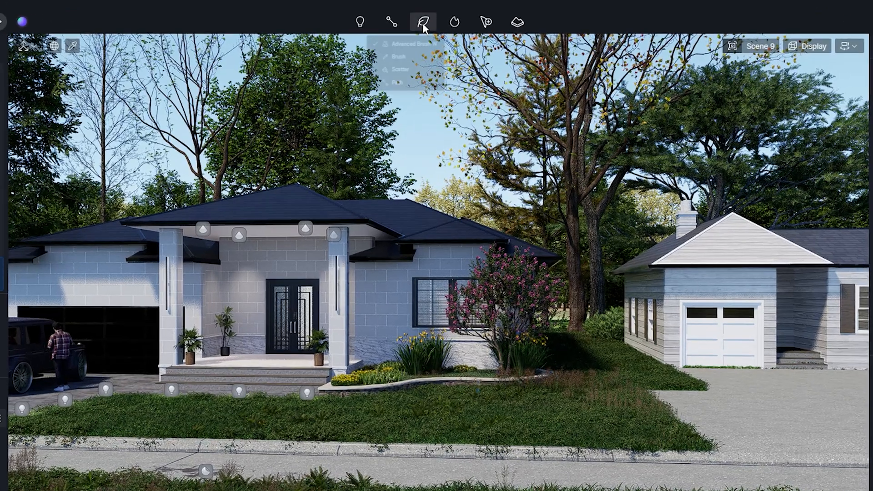
Brush flowers and grasses over the driveway, add plant models, and edit the scatter surface
{"action": "left_click", "coordinate": [422, 21]}
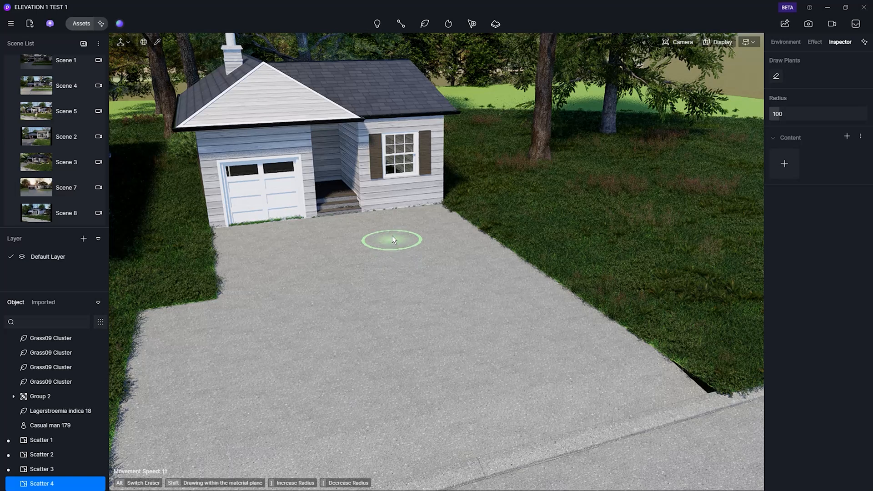
{"action": "left_click_drag", "start_coordinate": [390, 239], "coordinate": [578, 395]}
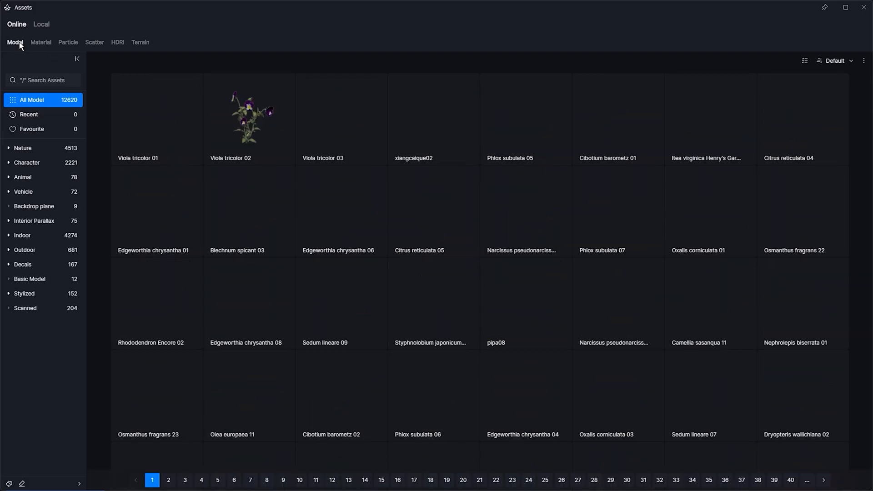
{"action": "scroll", "scroll_direction": "down", "scroll_amount": 3}
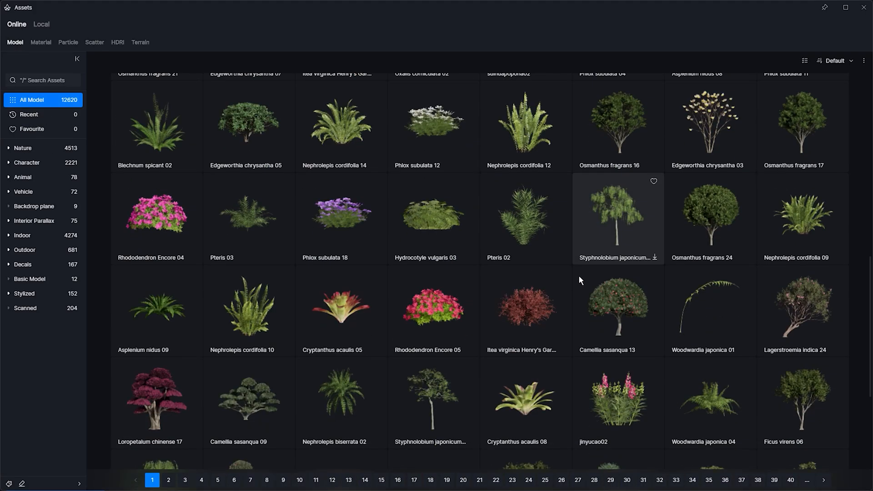
{"action": "left_click", "coordinate": [95, 42]}
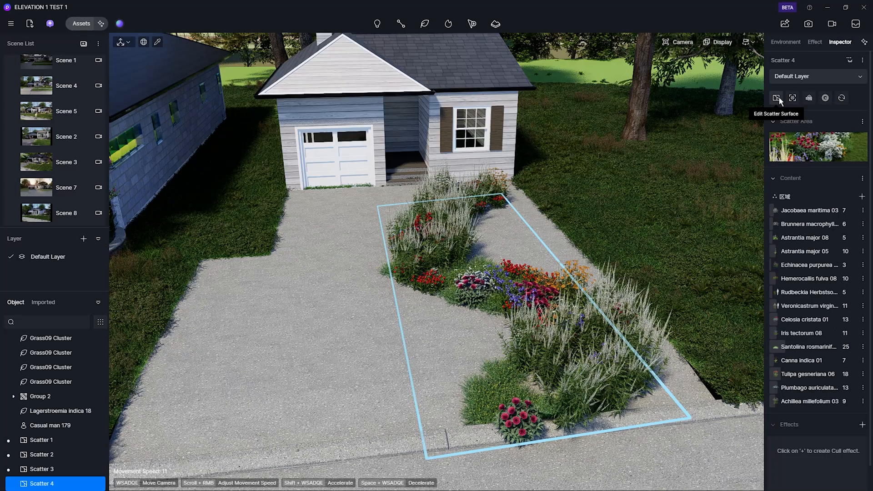
{"action": "left_click", "coordinate": [776, 97]}
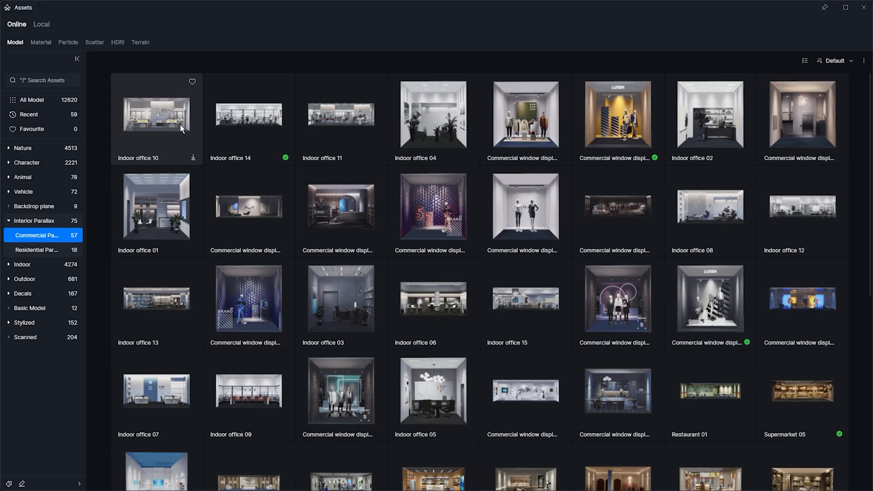
Add Indoor office interior-parallax rooms along the custom path and adjust their Scaling
{"action": "left_click", "coordinate": [249, 115]}
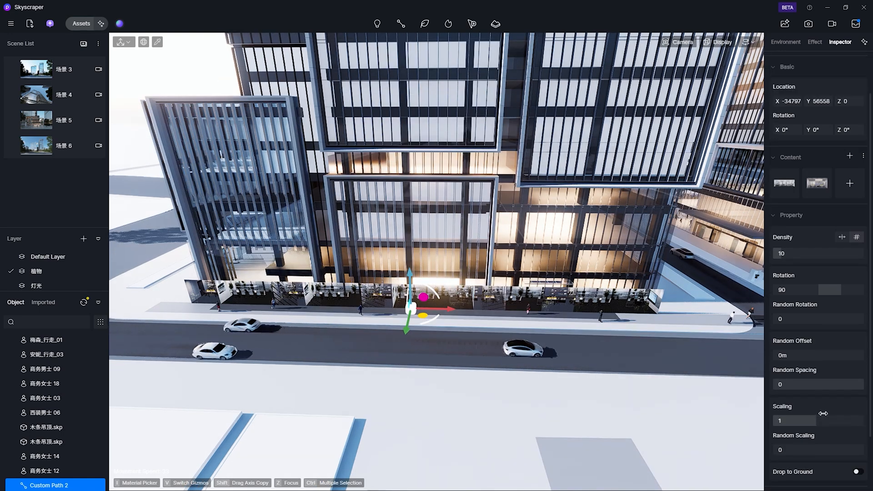
{"action": "left_click_drag", "start_coordinate": [813, 420], "coordinate": [808, 420]}
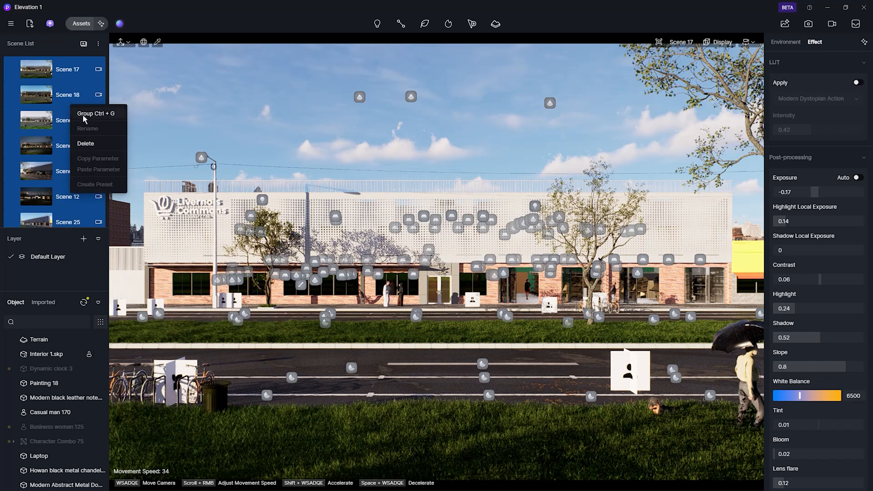
Group the selected Elevation 1 scenes in the Scene List with Group (Ctrl+G)
{"action": "left_click", "coordinate": [89, 114]}
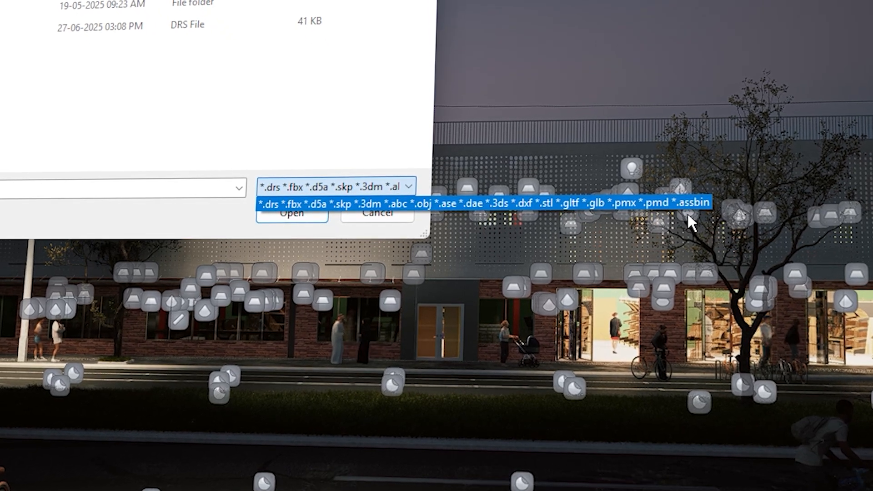
Expand the import file-type list to show abc, obj, gltf, glb and pmx formats
{"action": "left_click", "coordinate": [292, 214]}
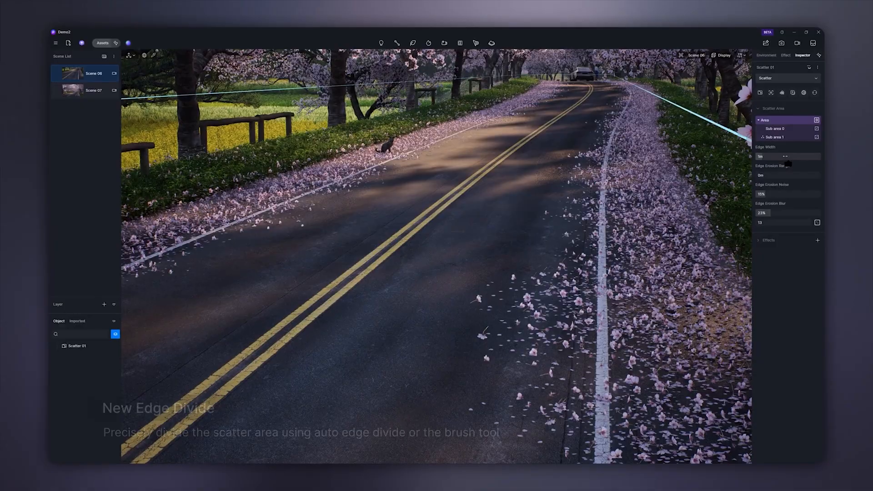
Tune scatter Edge Divide, set Projection Mode, and add Google Photorealistic 3D Tiles
{"action": "left_click", "coordinate": [84, 87]}
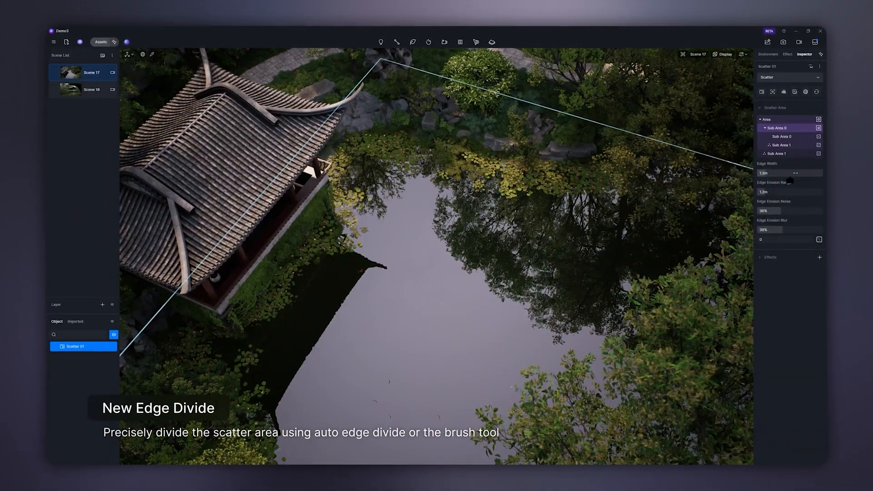
{"action": "left_click", "coordinate": [84, 89]}
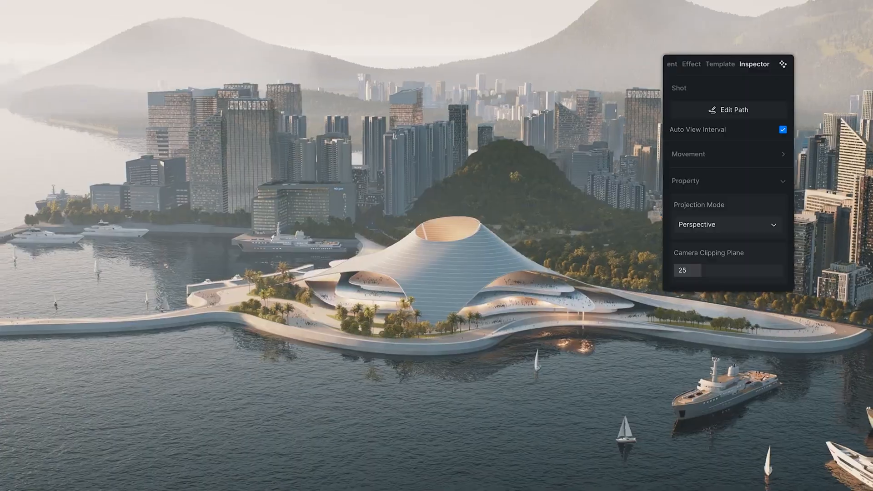
{"action": "left_click", "coordinate": [774, 295]}
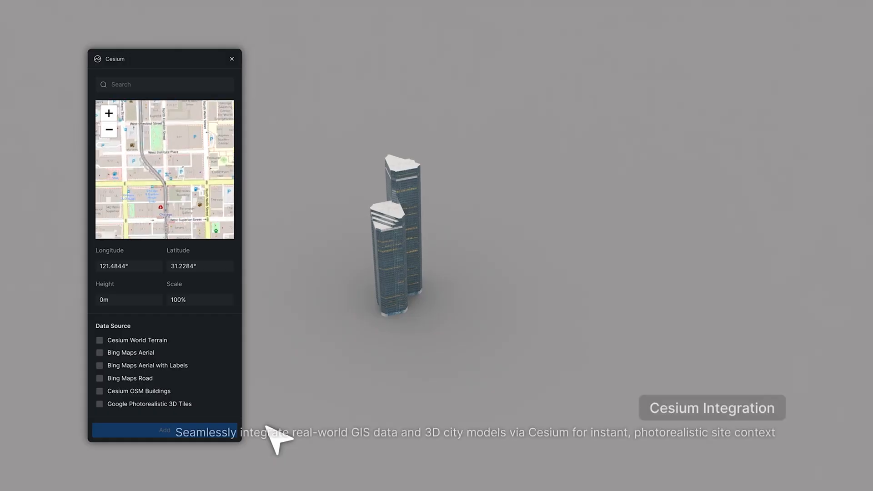
{"action": "left_click", "coordinate": [99, 403]}
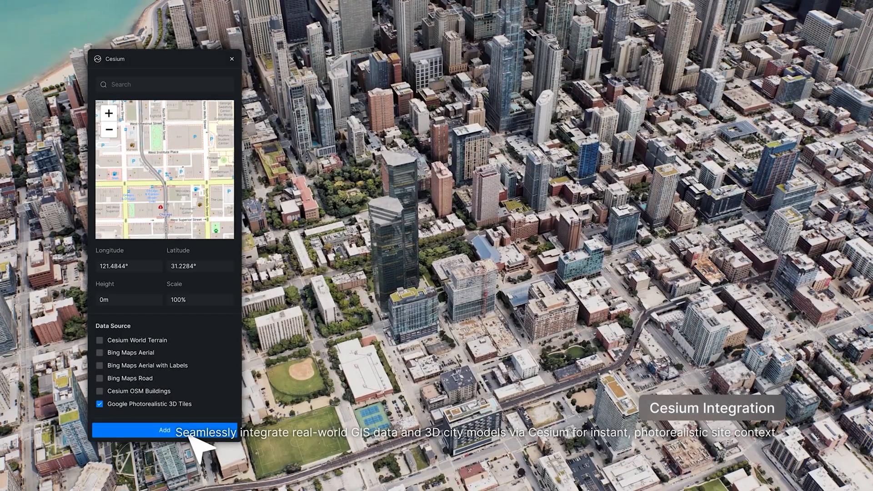